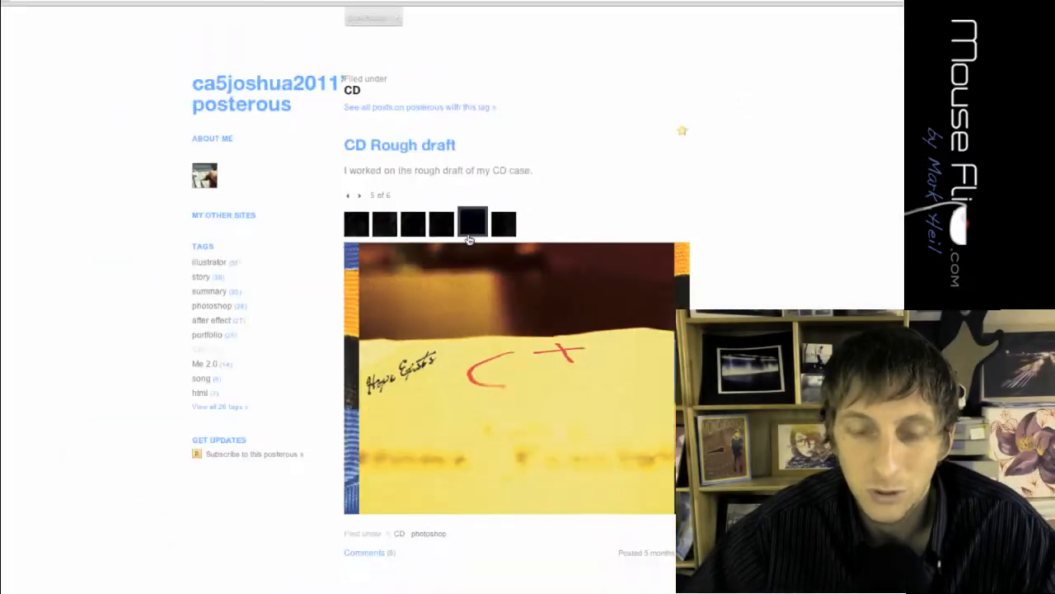
Step: Browse the student blogs' CD cover and animation posts, moving to another student's blog
scroll("down", 3)
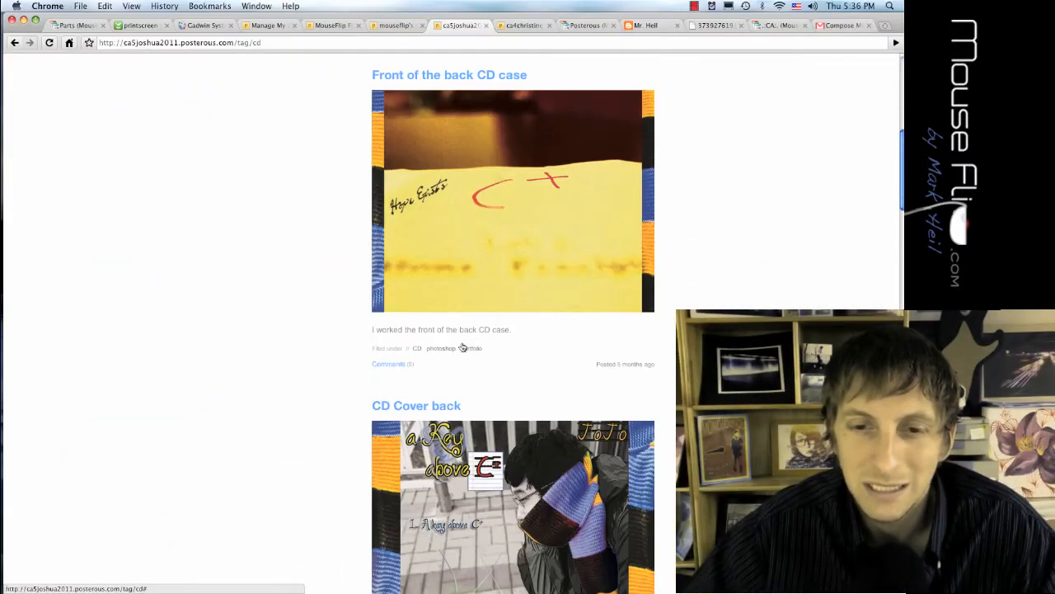
scroll("down", 3)
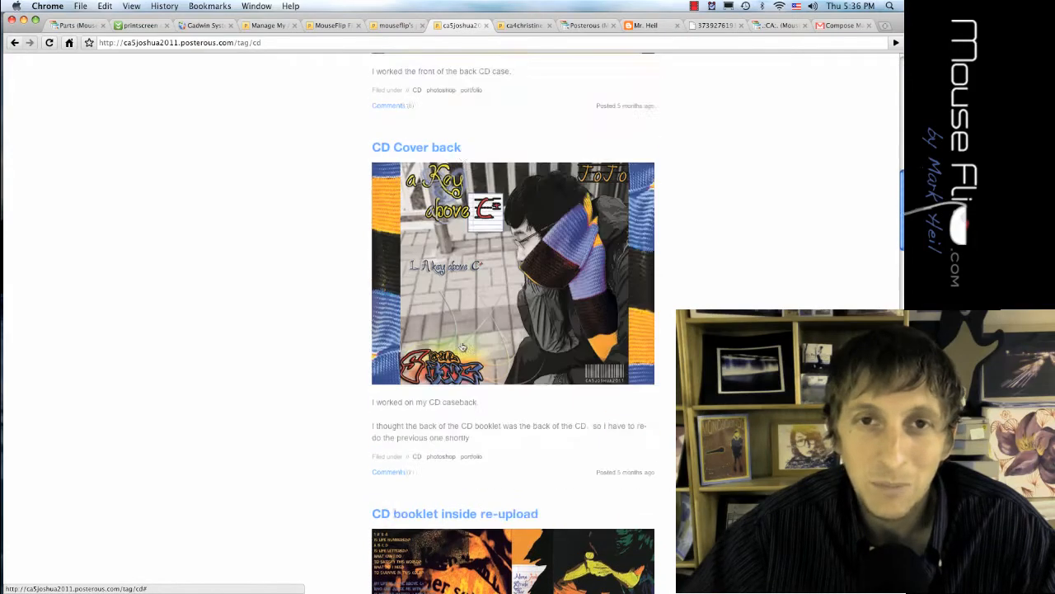
left_click(521, 26)
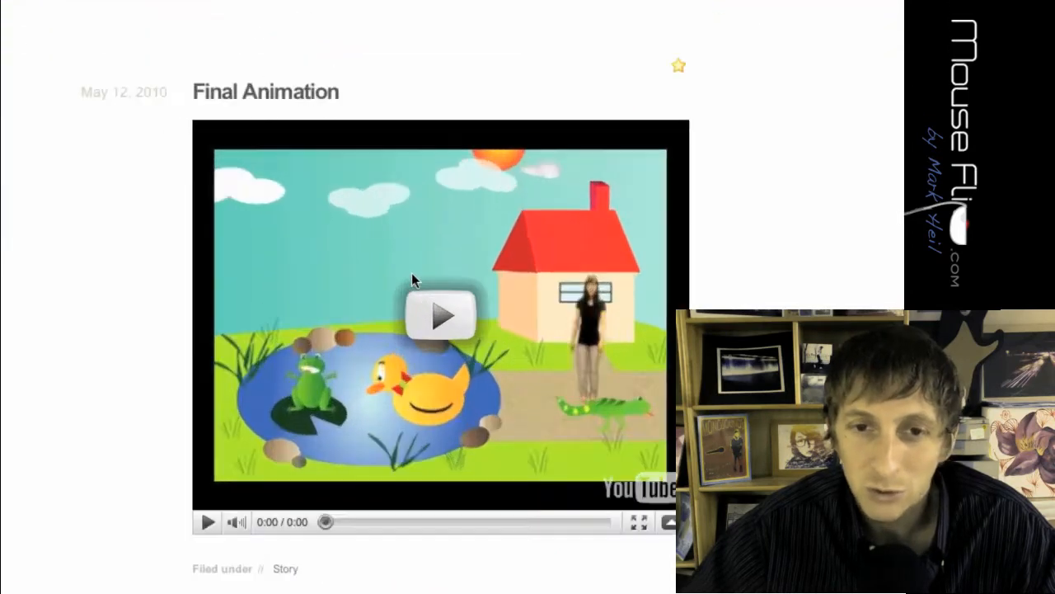
scroll("down", 3)
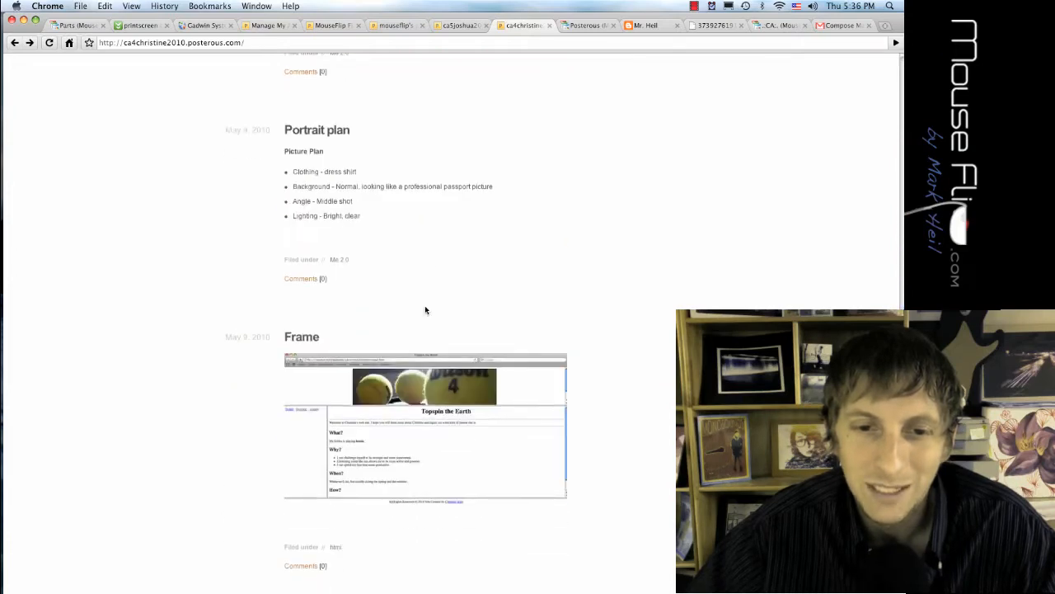
scroll("down", 3)
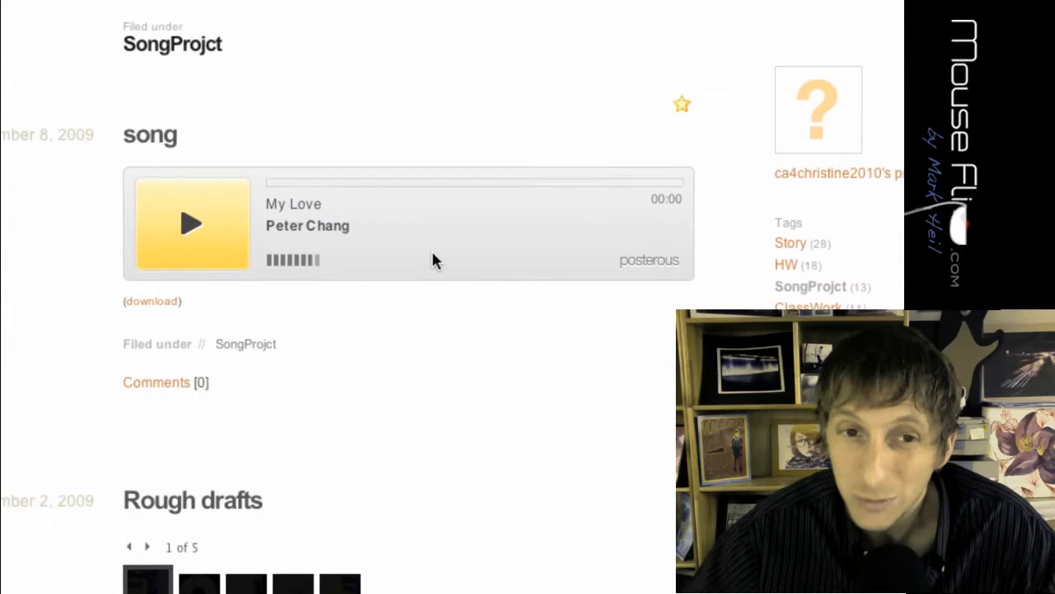
scroll("down", 3)
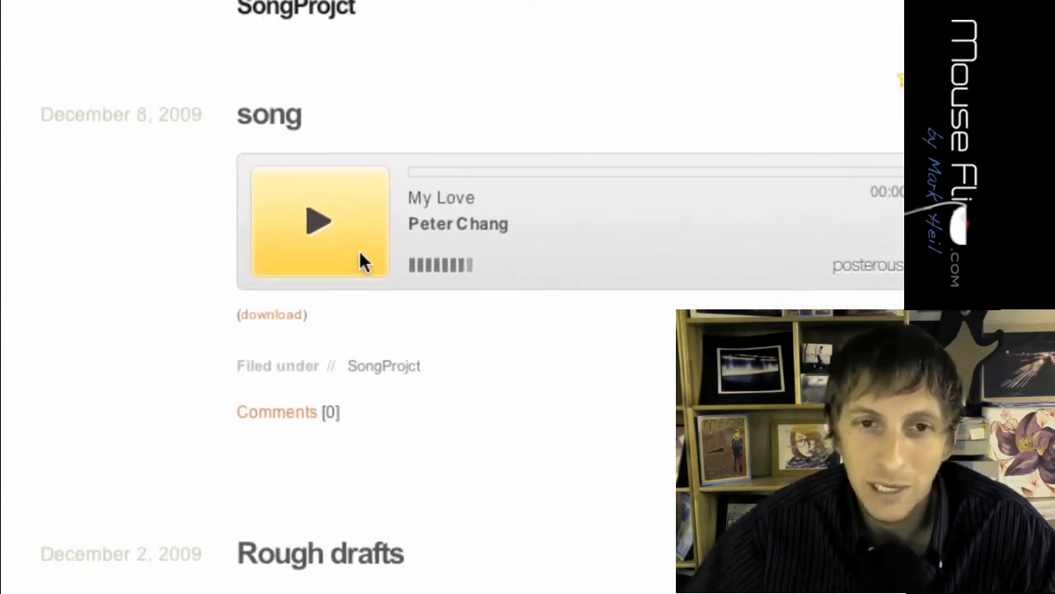
Step: Play the My Love song track in the student's song post
left_click(318, 221)
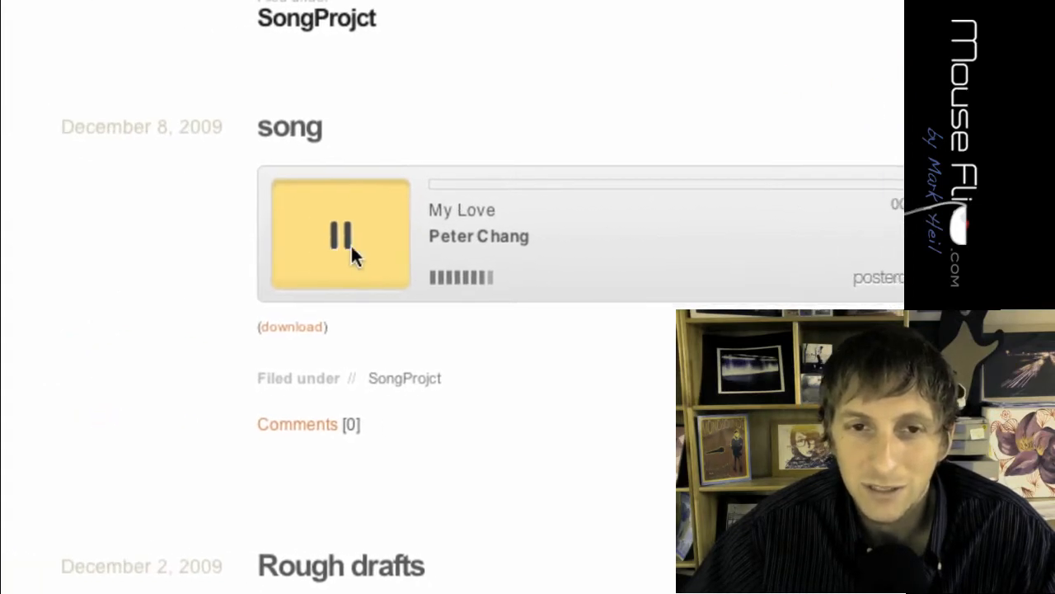
scroll("down", 3)
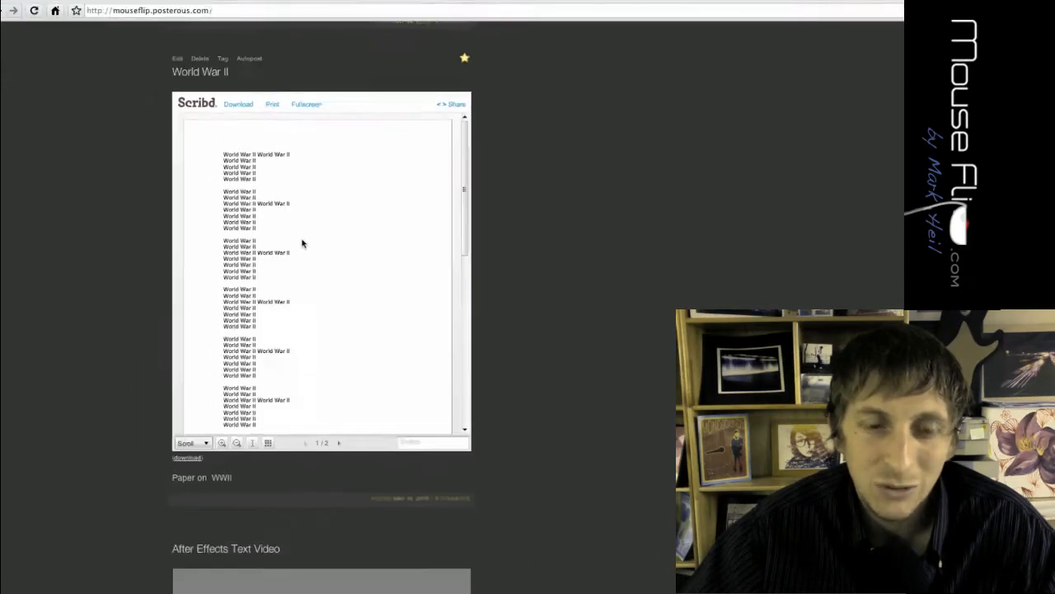
Step: Tour the dark-themed mouseflip and MouseFlip Files blogs, then return to the student's SongProjct post
scroll("down", 3)
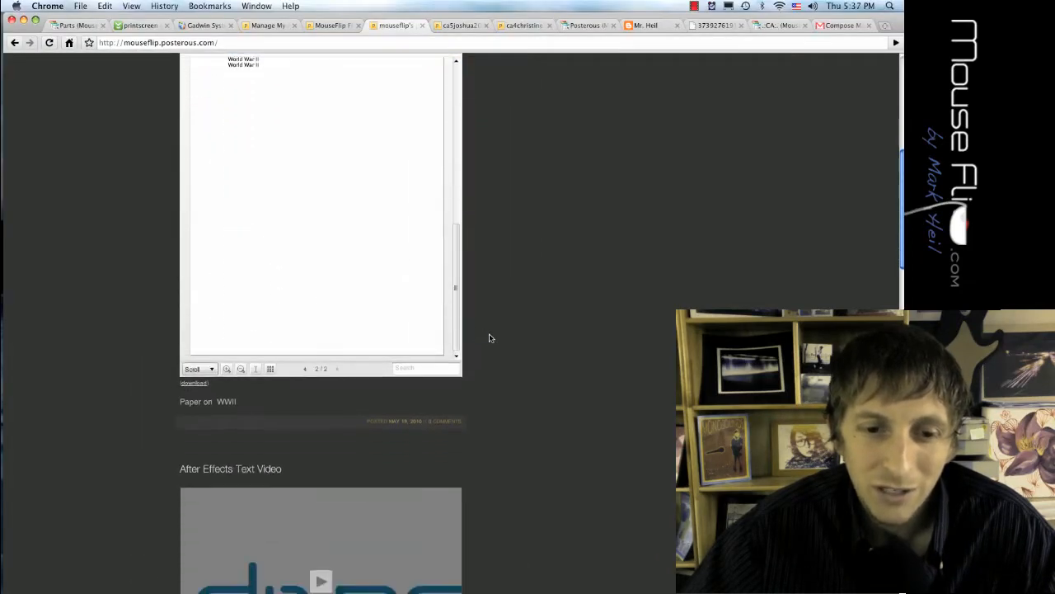
scroll("down", 3)
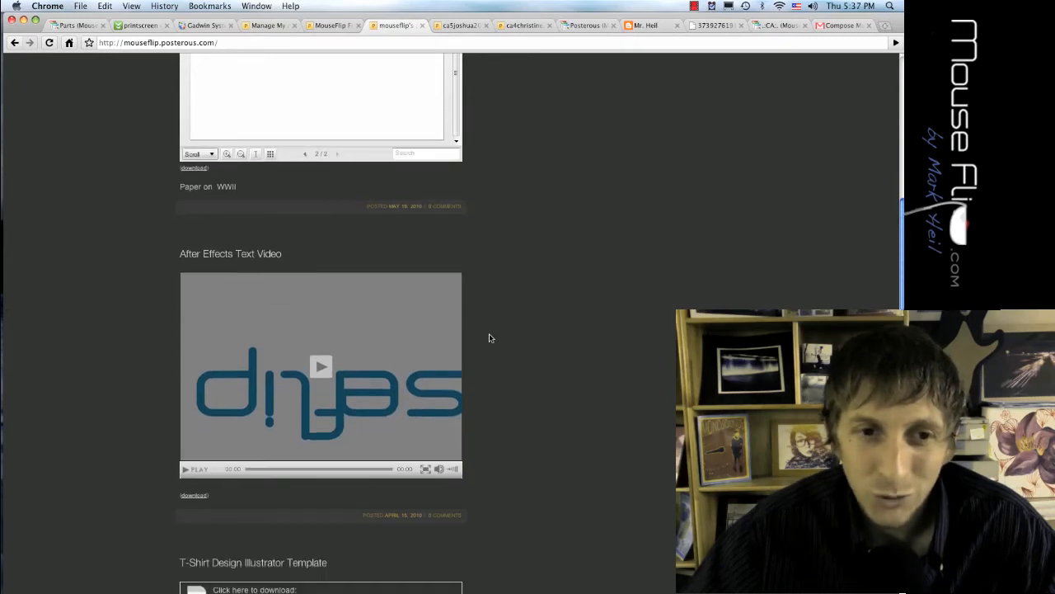
scroll("down", 3)
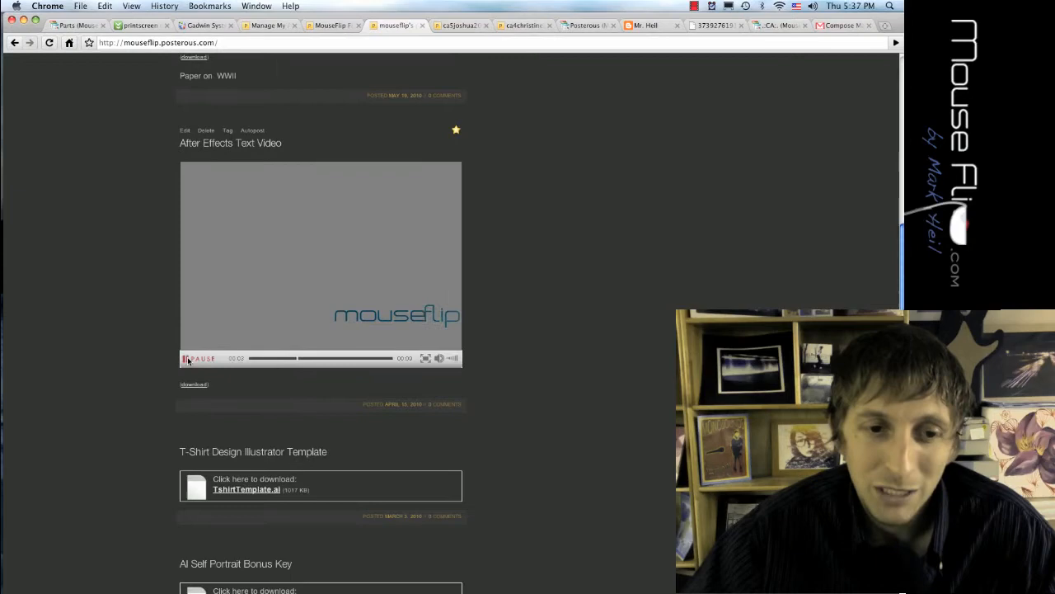
scroll("down", 3)
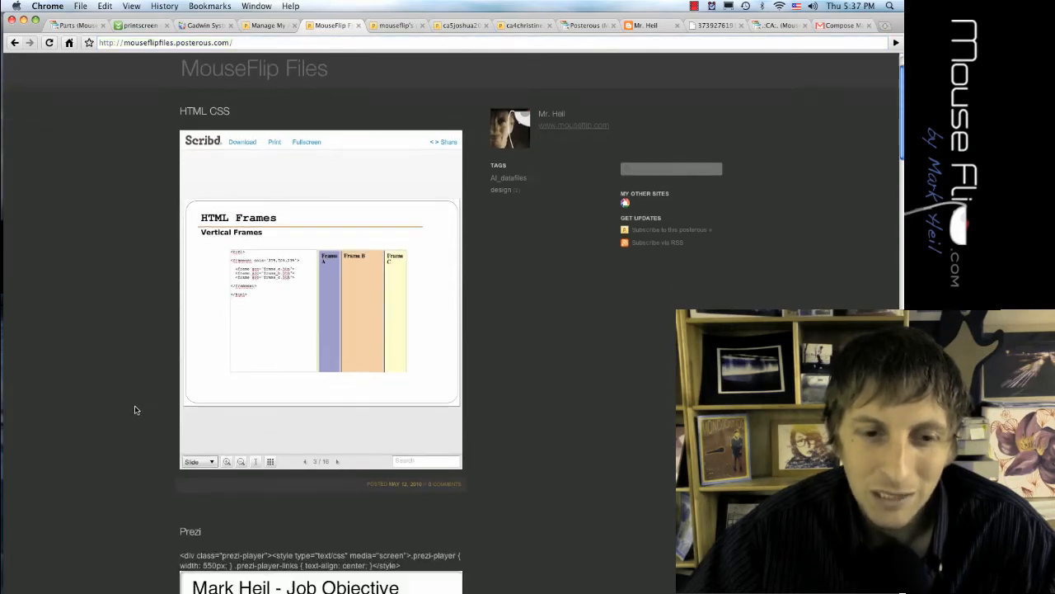
scroll("down", 3)
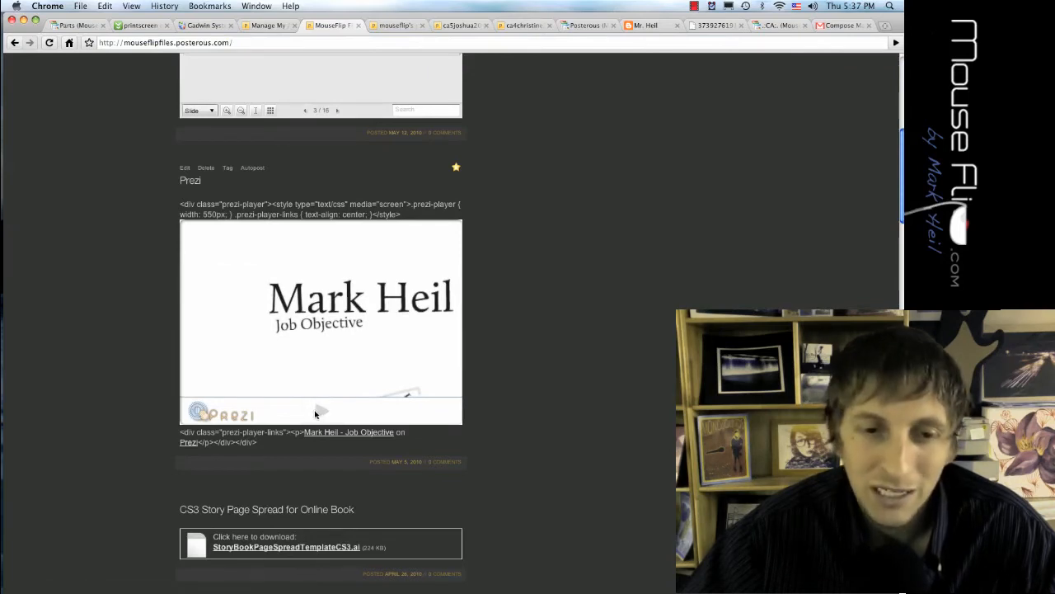
scroll("down", 3)
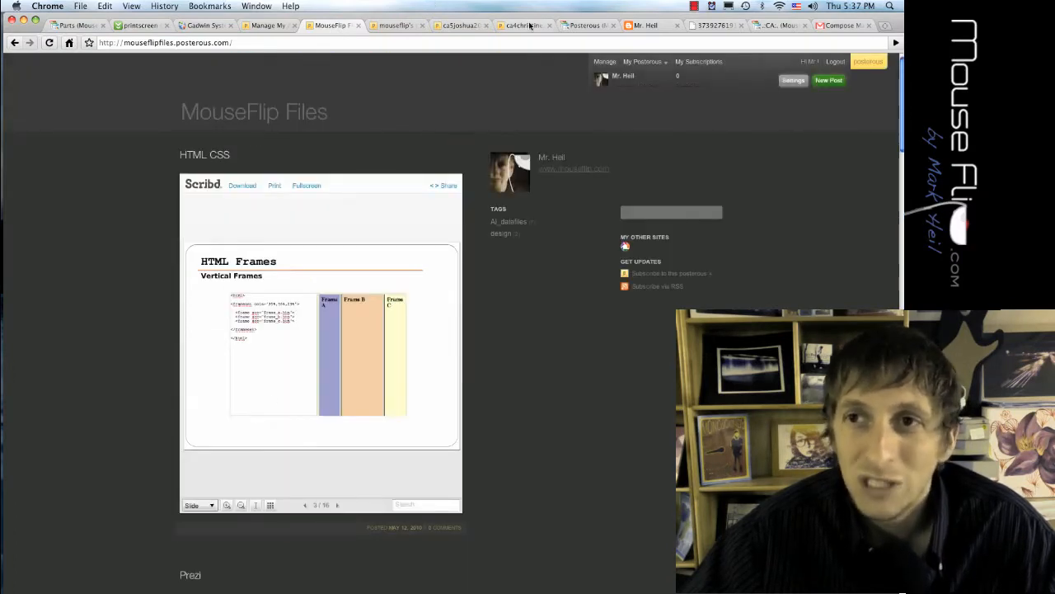
left_click(842, 24)
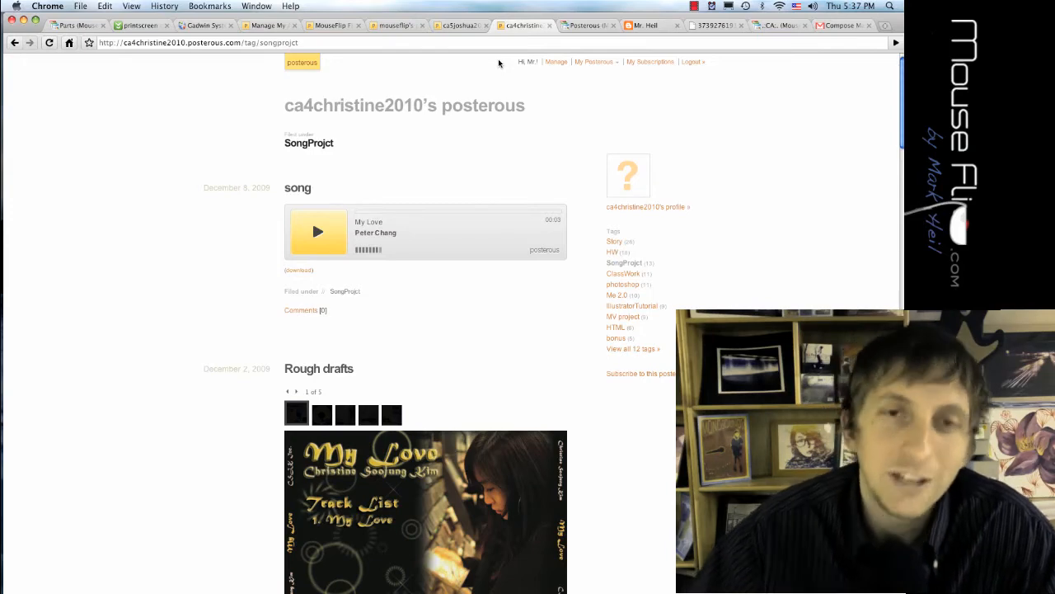
mouse_move(452, 57)
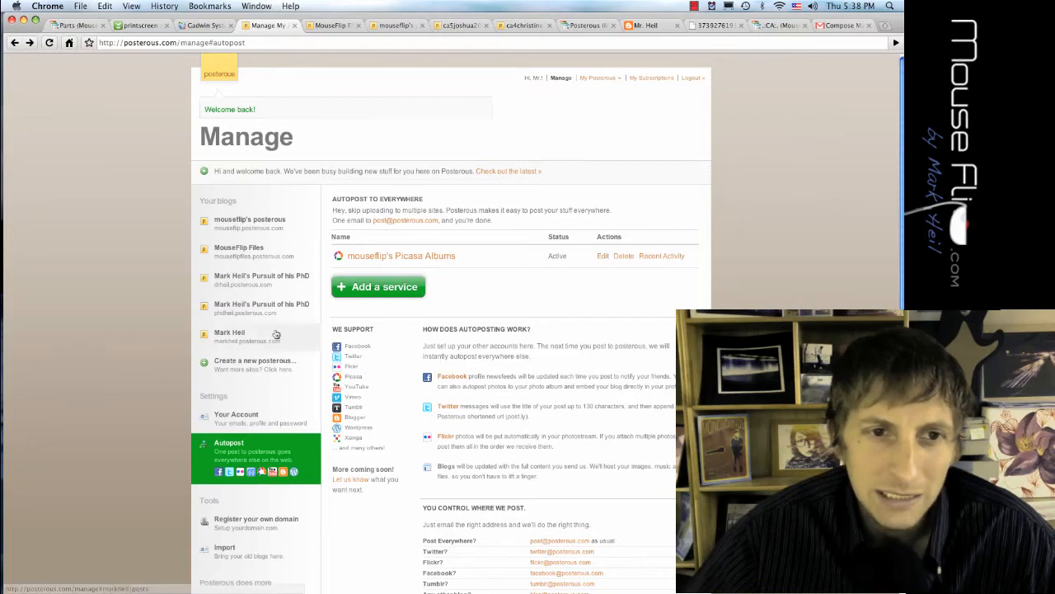
Step: Show the MouseFlip Files blog's posts on the Manage dashboard
left_click(239, 251)
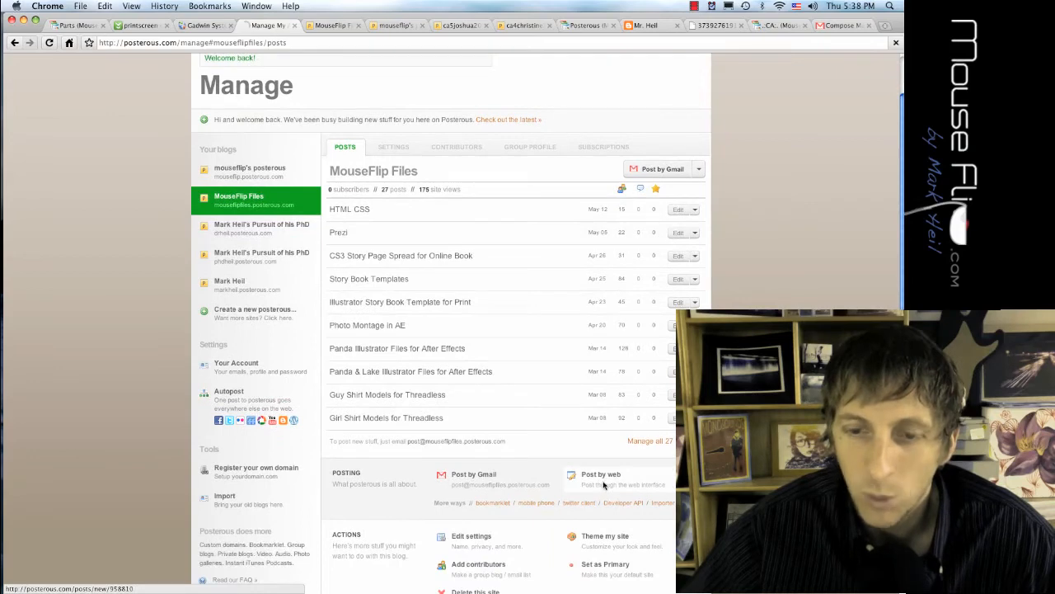
left_click(600, 475)
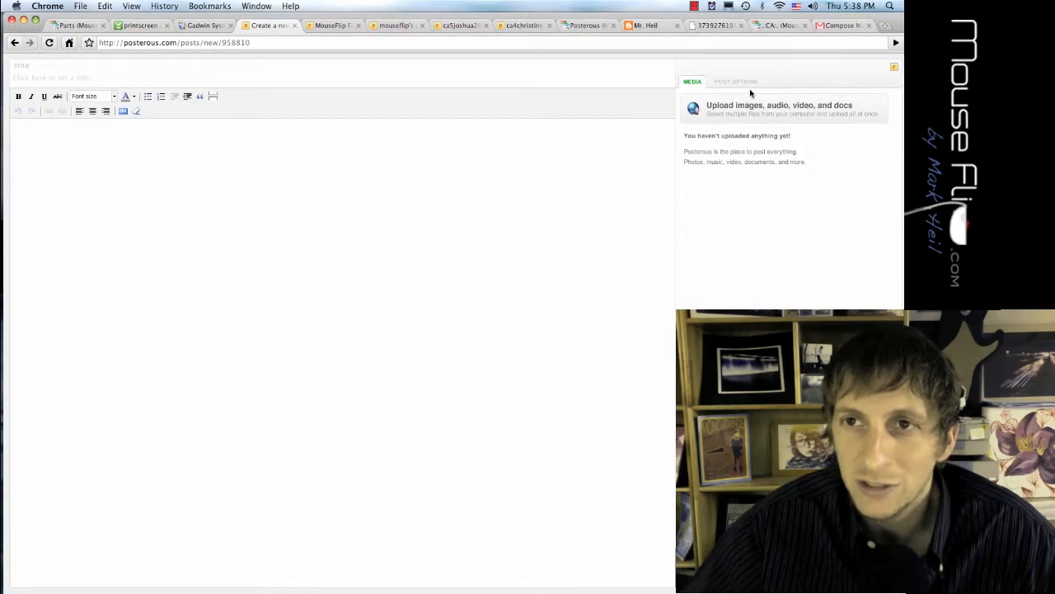
left_click(735, 81)
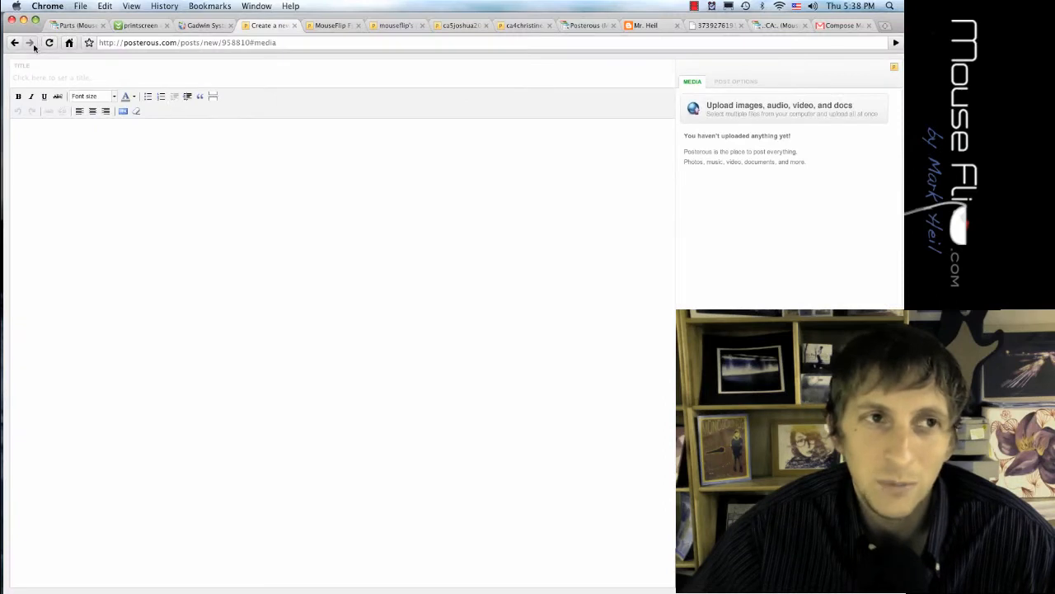
left_click(735, 80)
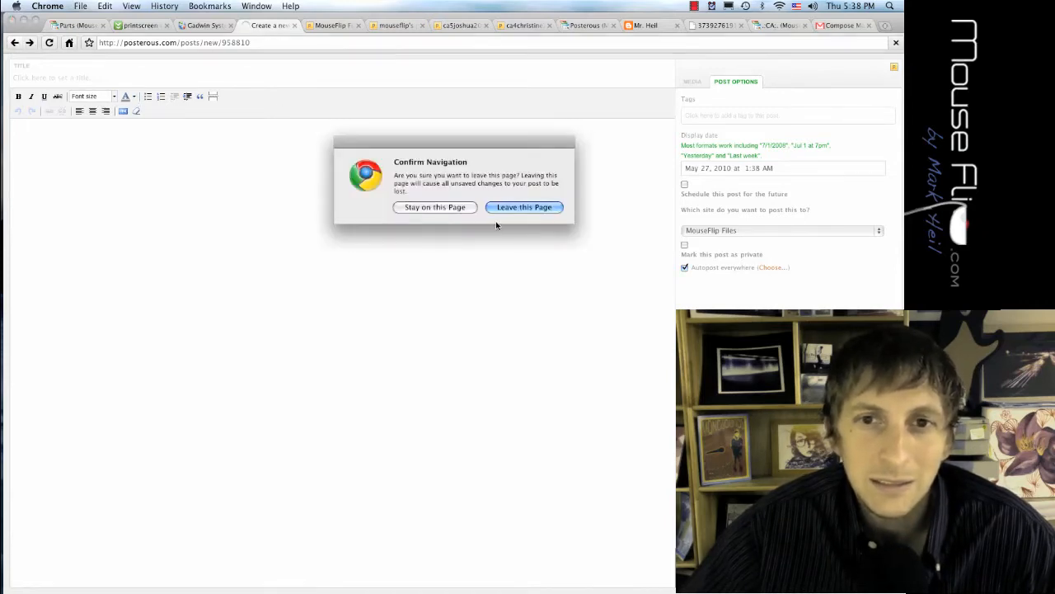
left_click(525, 208)
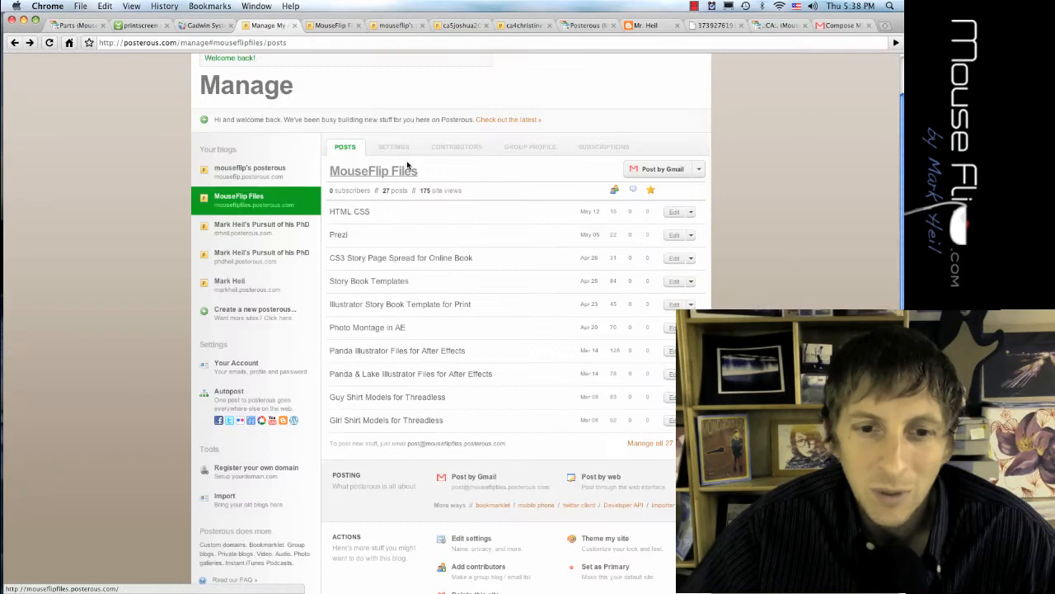
Step: Review the MouseFlip Files settings: site name, address, theme, posting and privacy permissions
scroll("down", 3)
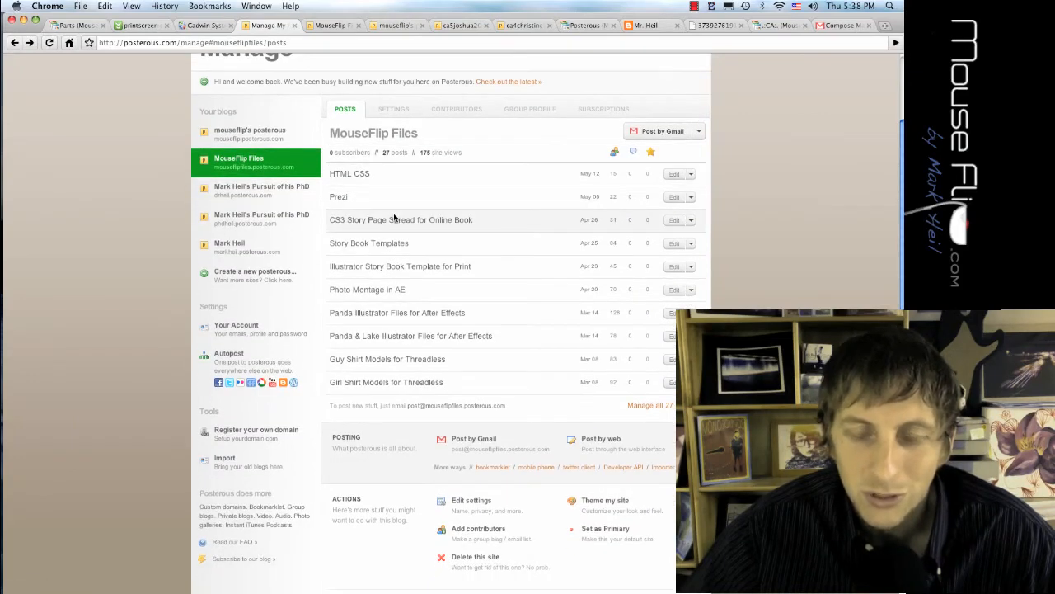
left_click(393, 109)
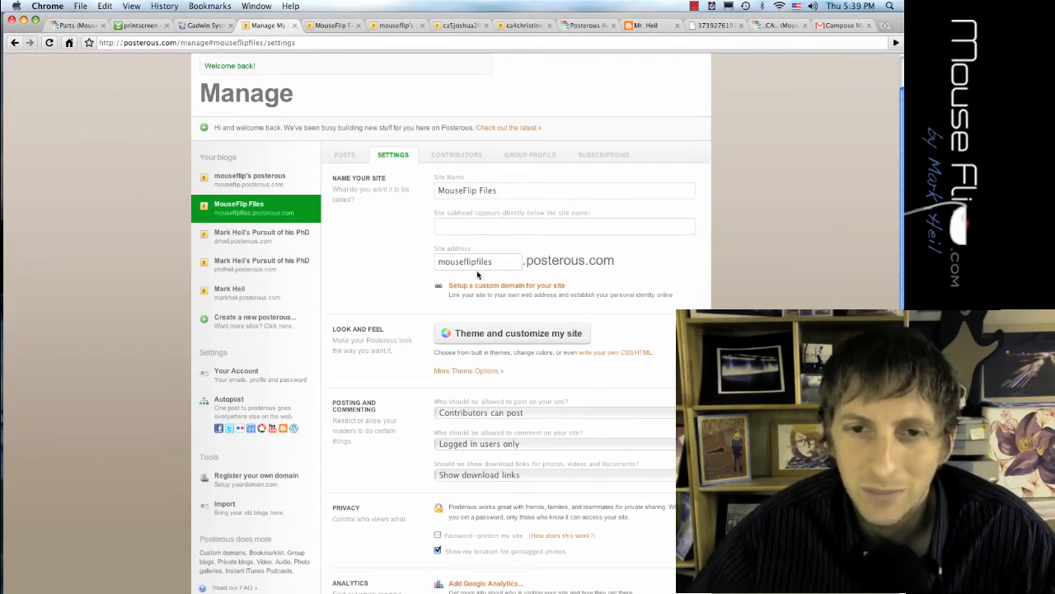
scroll("down", 3)
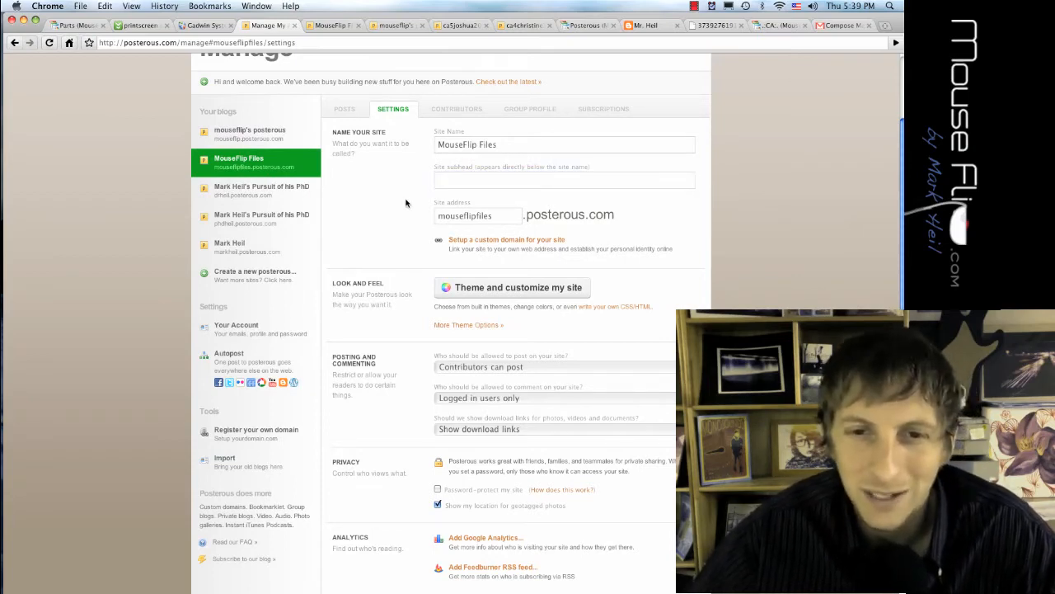
scroll("down", 3)
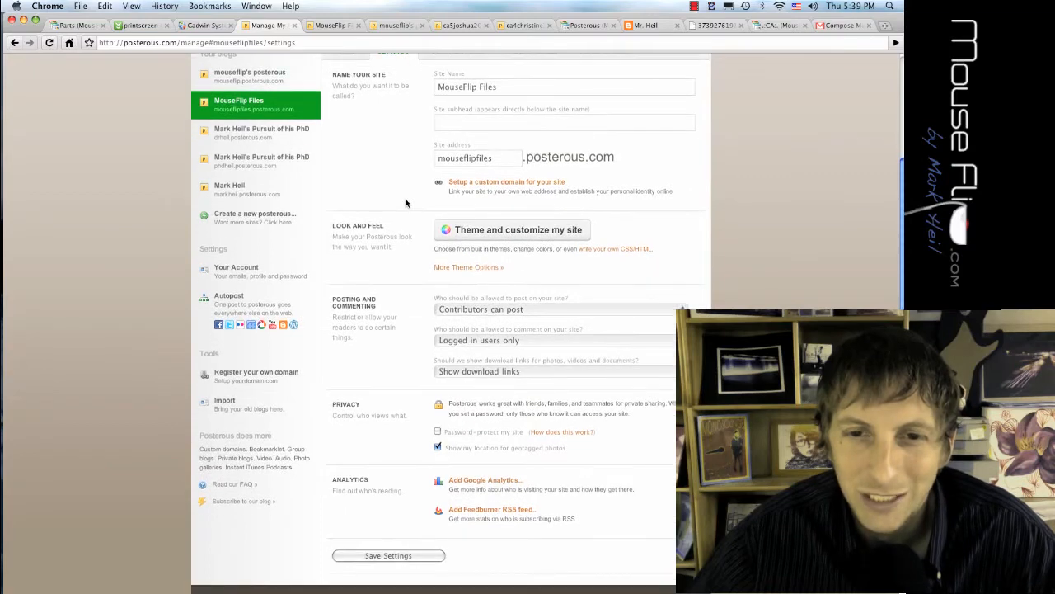
scroll("down", 3)
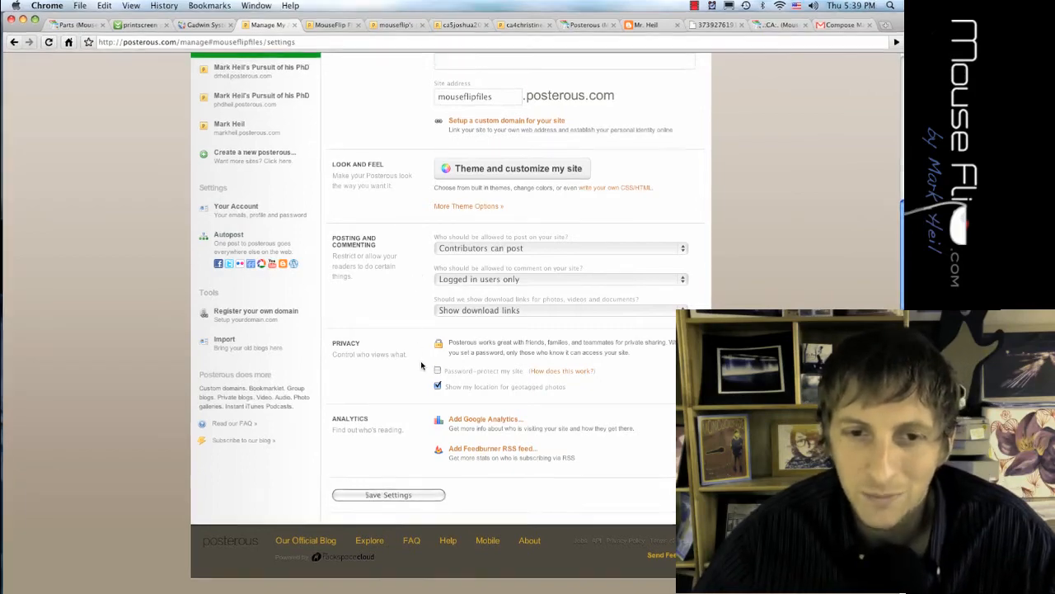
scroll("down", 3)
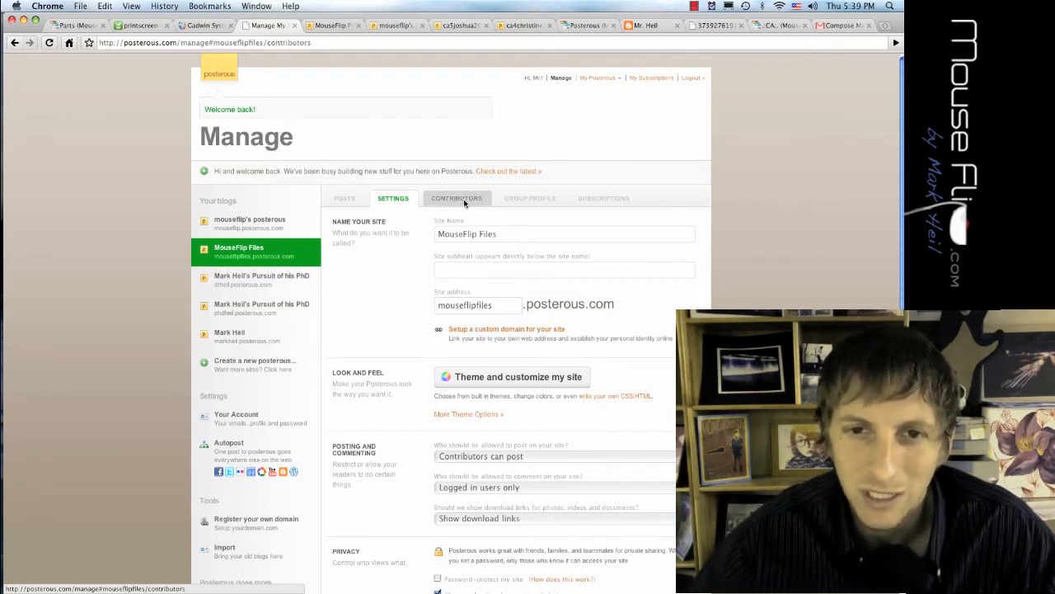
Step: Check the blog's Contributors, return to Settings and start customizing the theme
left_click(455, 198)
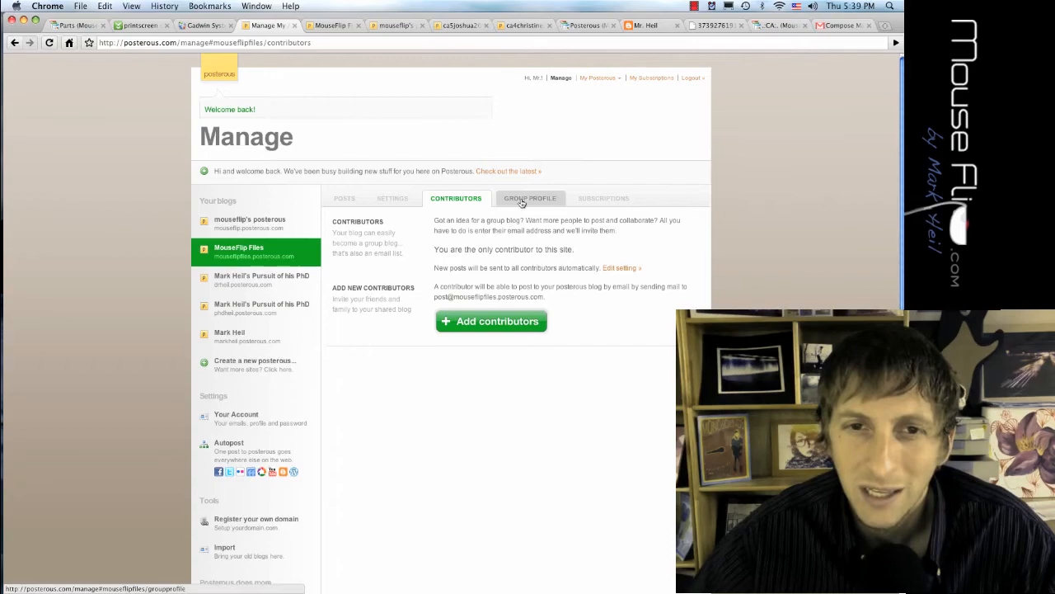
left_click(392, 198)
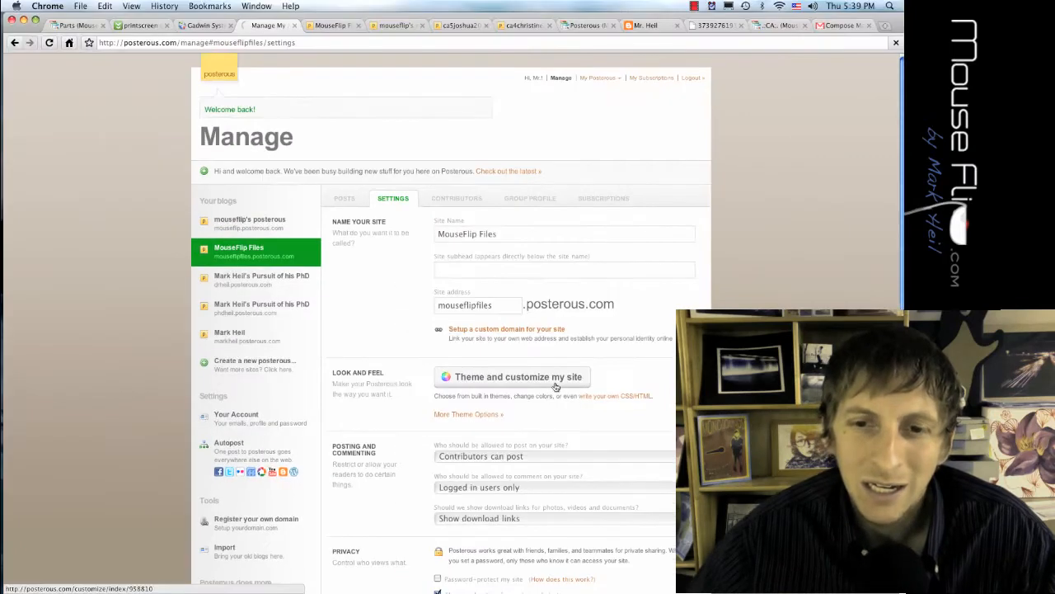
left_click(518, 376)
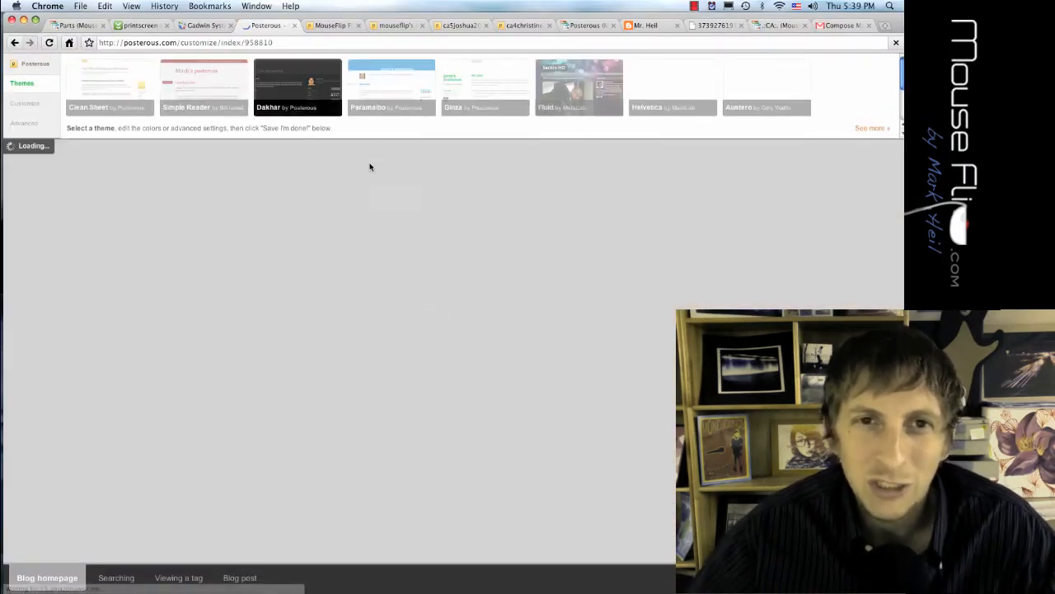
Step: Change the MouseFlip Files header colour from blue to a bright green
left_click(391, 89)
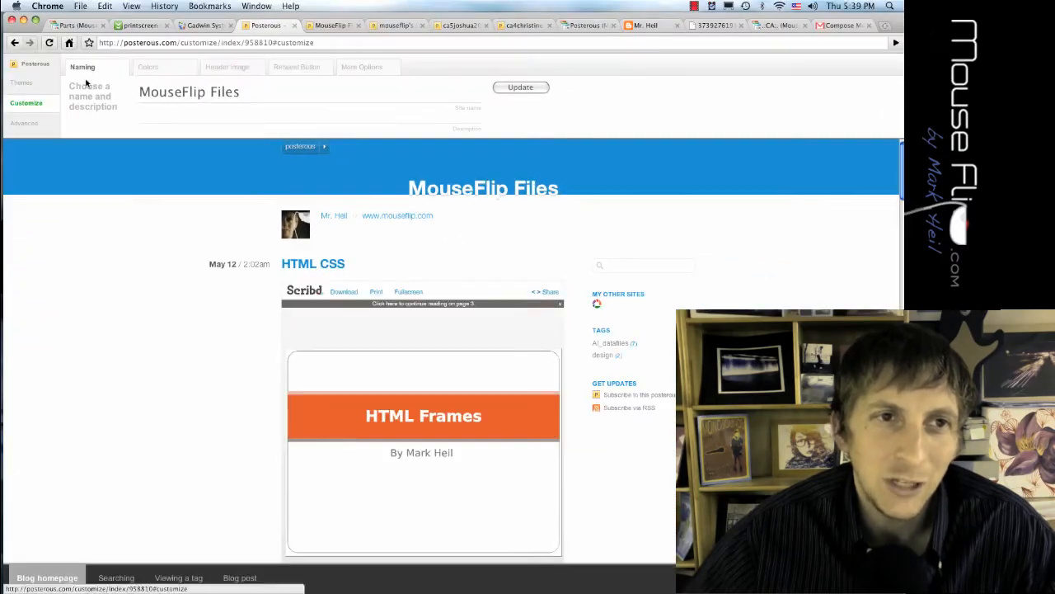
left_click(149, 66)
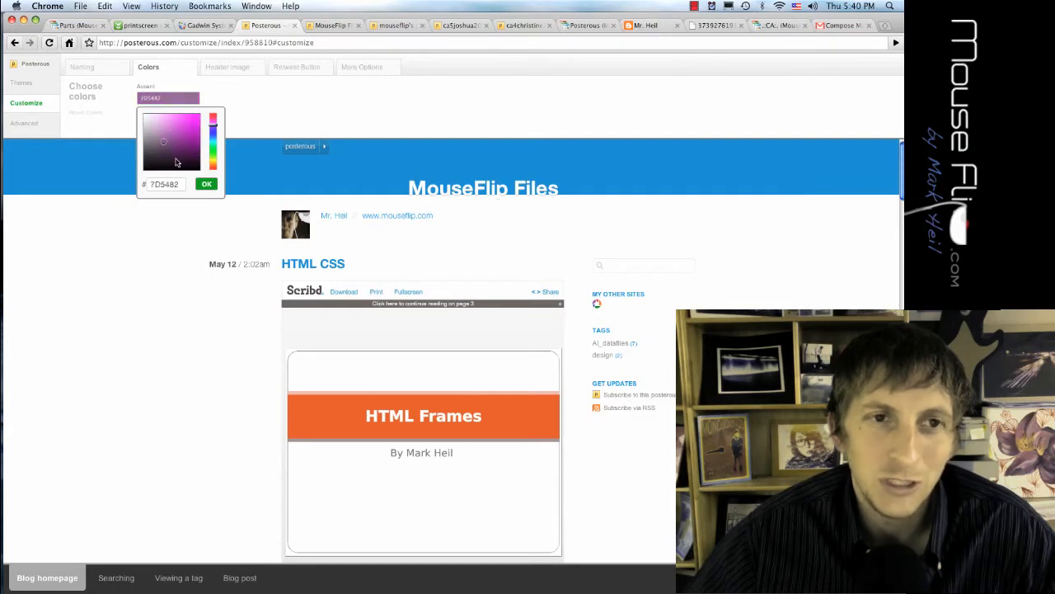
left_click(188, 161)
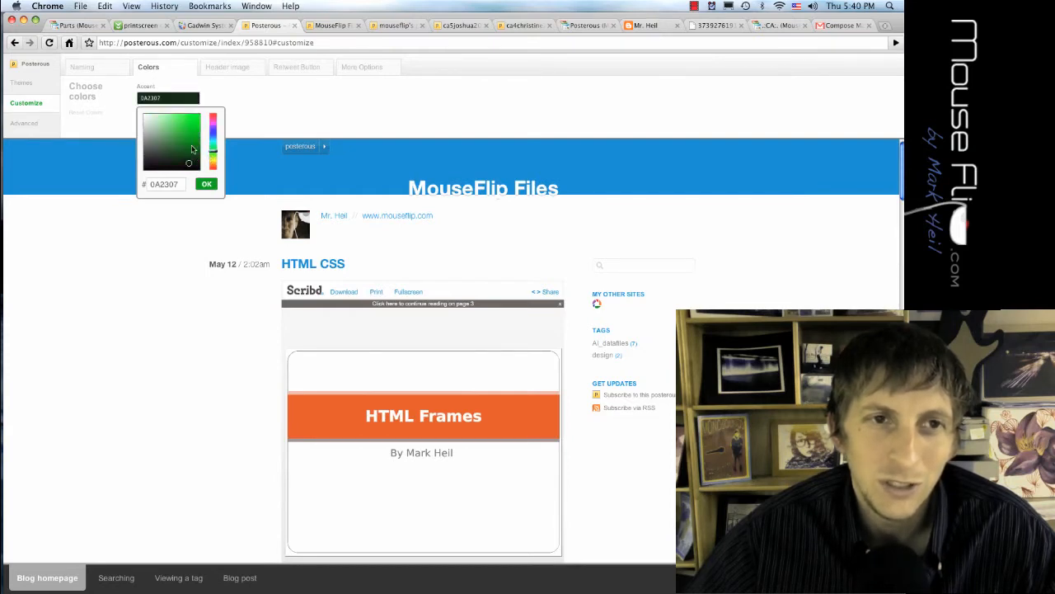
left_click(173, 135)
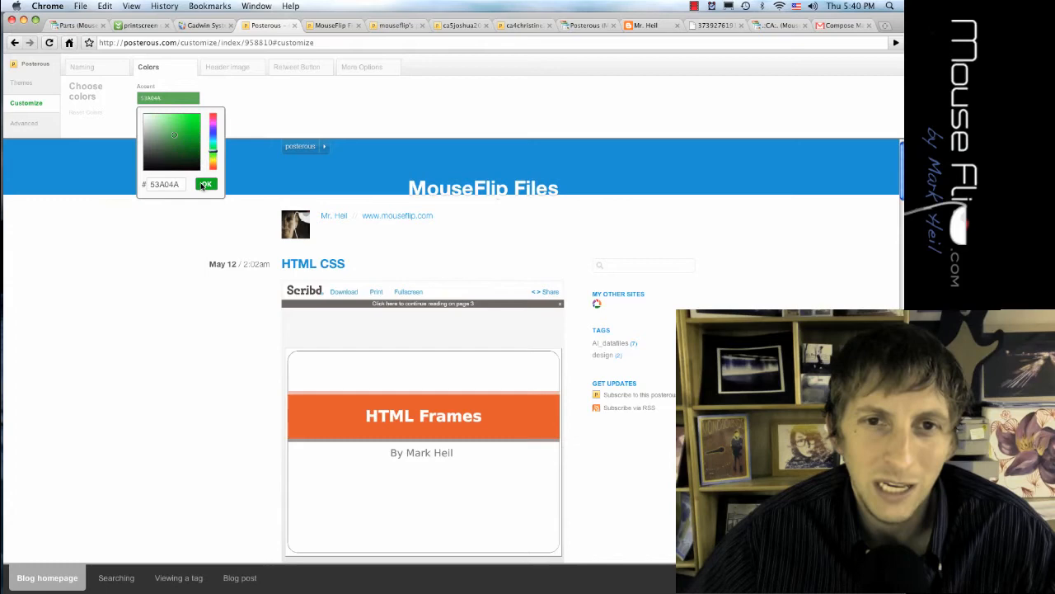
left_click(204, 185)
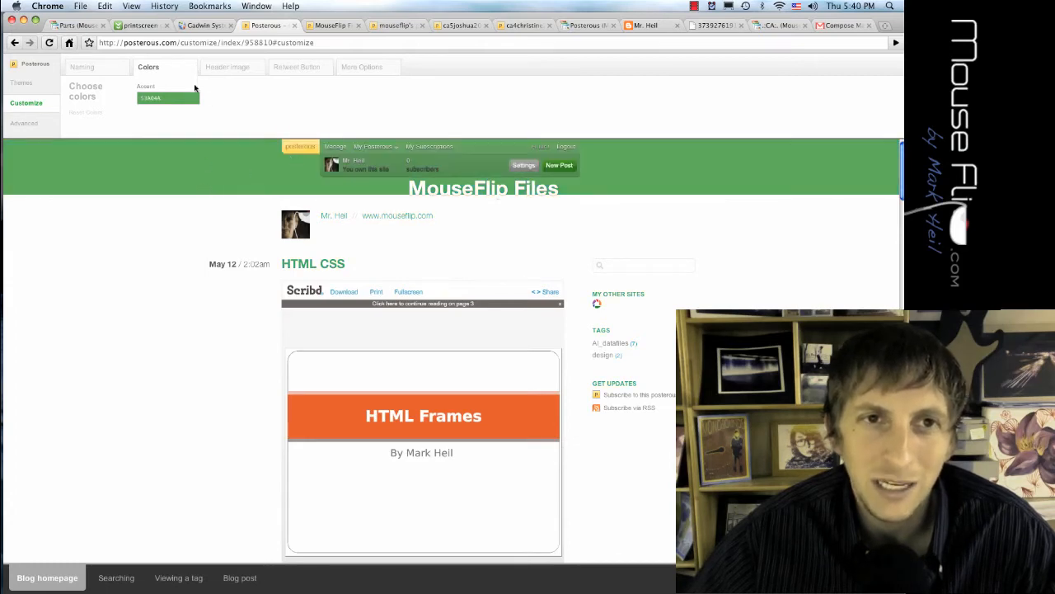
Step: Enable the retweet button in the theme's Retweet Button settings
left_click(228, 66)
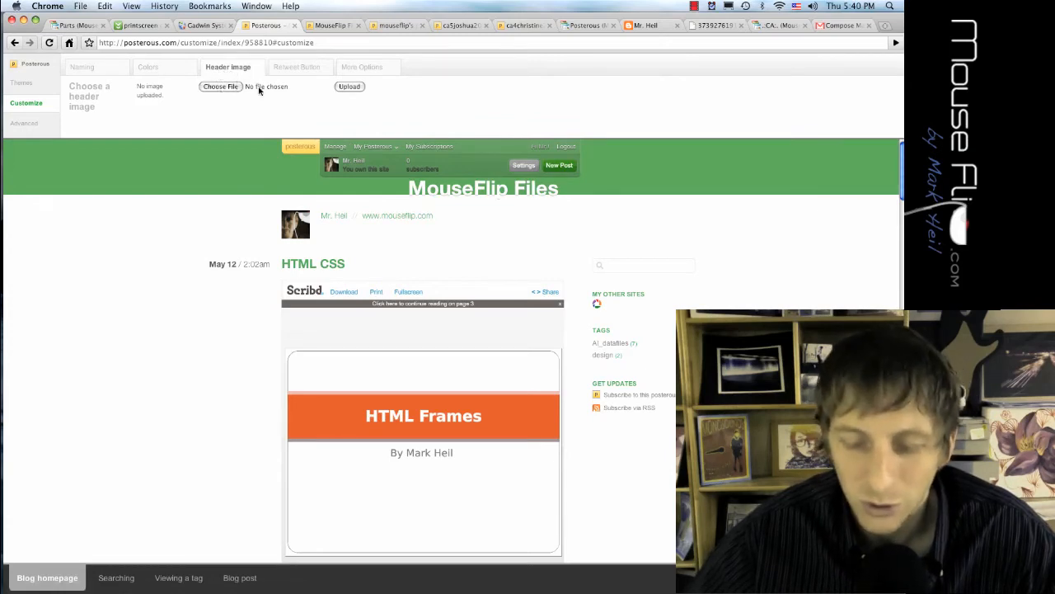
left_click(296, 66)
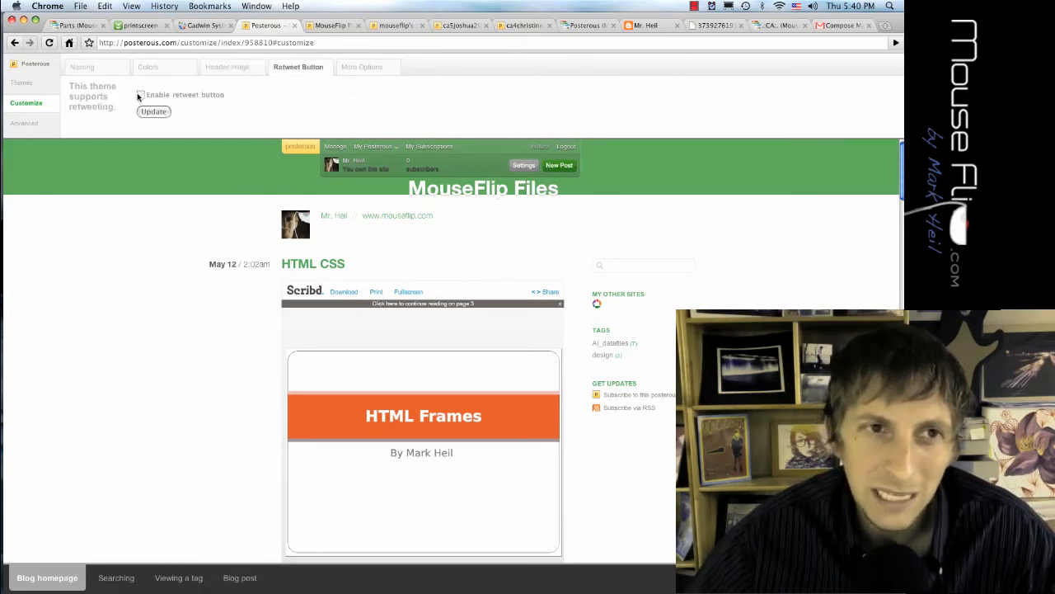
left_click(142, 94)
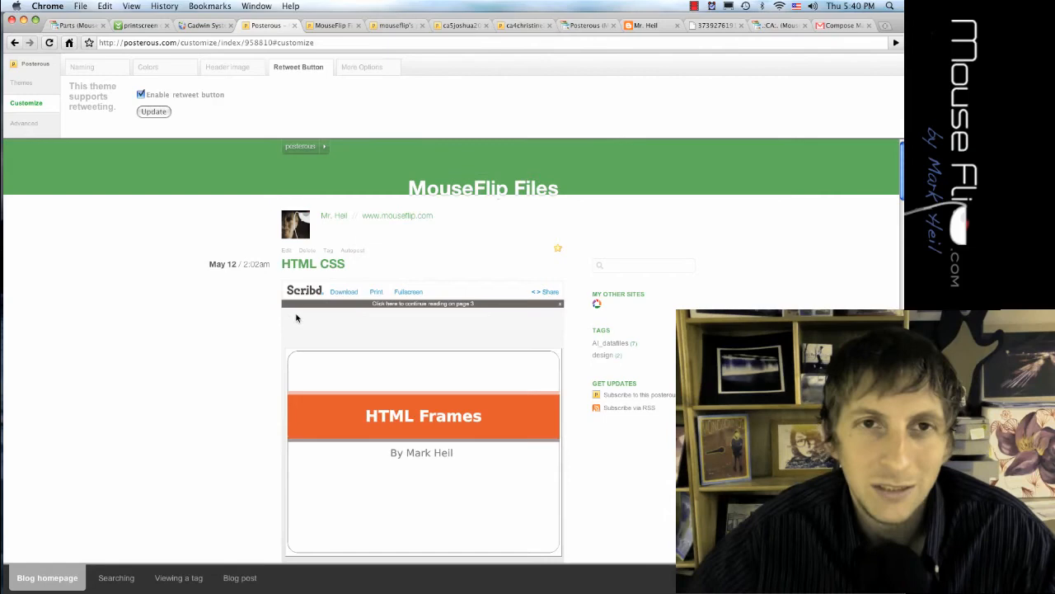
left_click(363, 66)
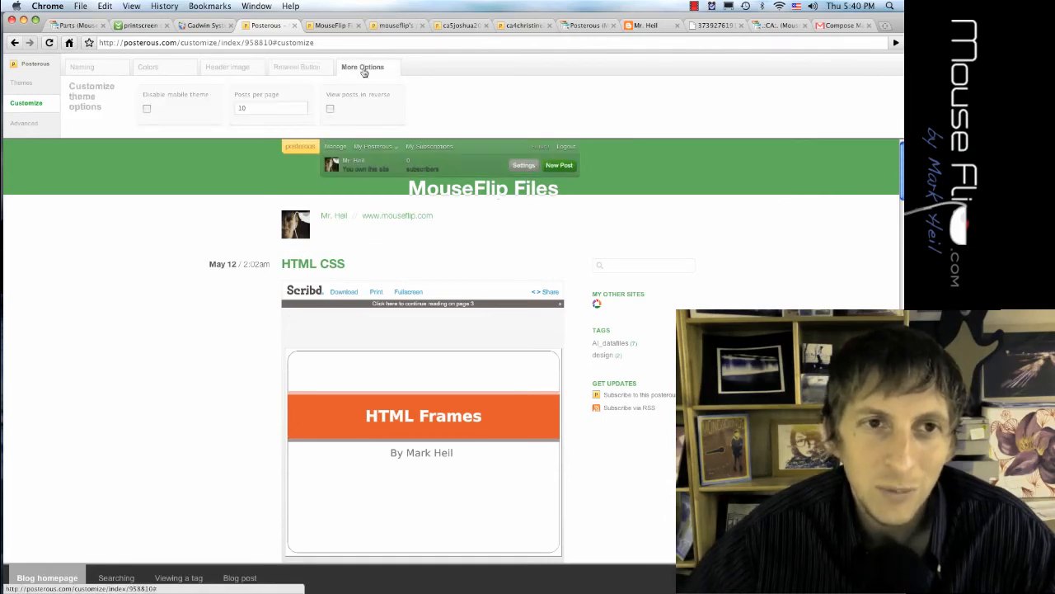
Step: Save the customized green theme and confirm applying it to the blog
left_click(270, 108)
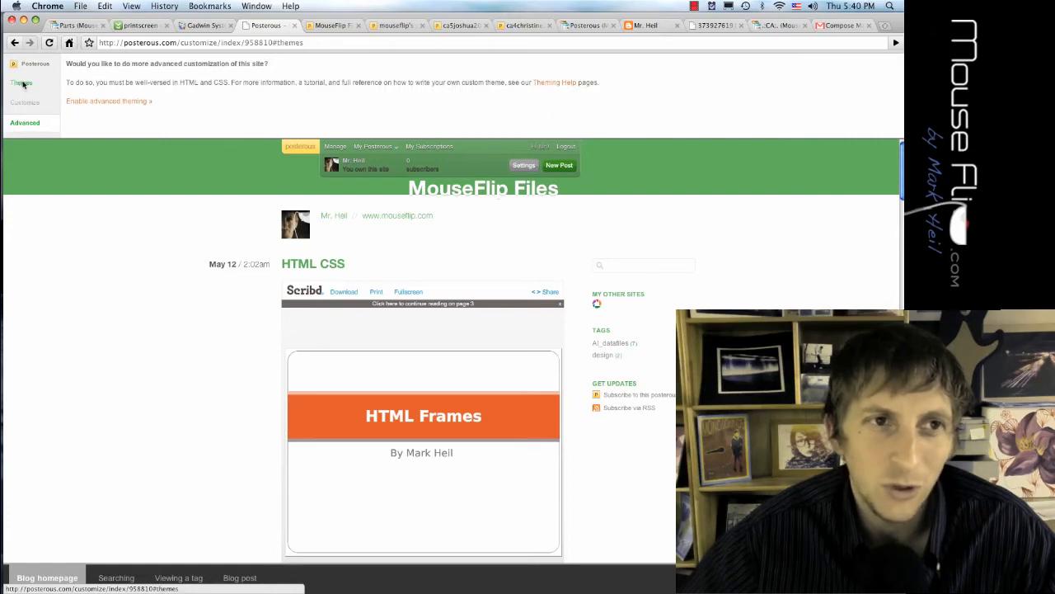
left_click(21, 82)
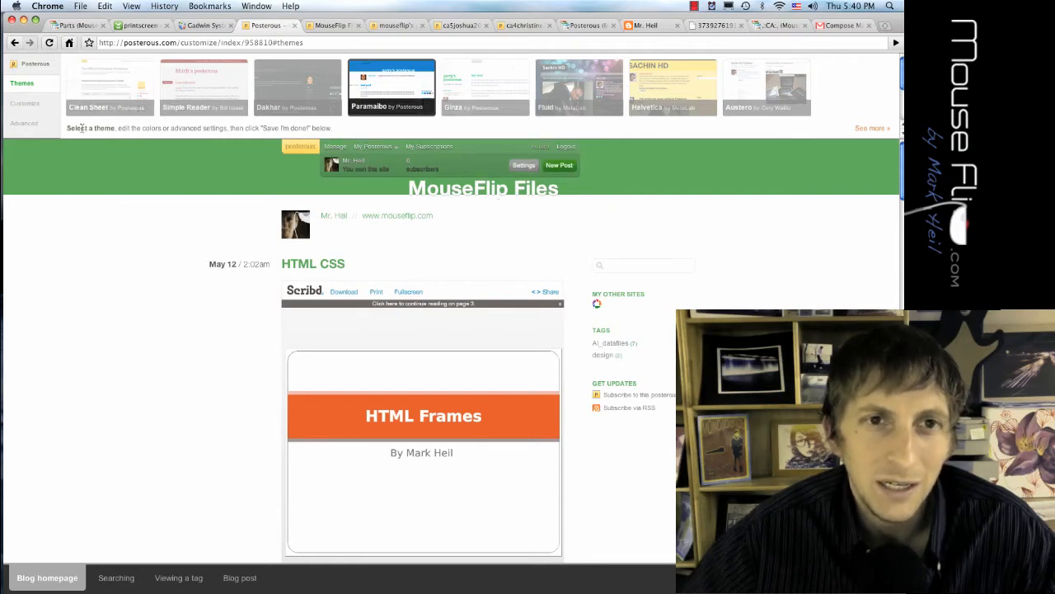
mouse_move(759, 135)
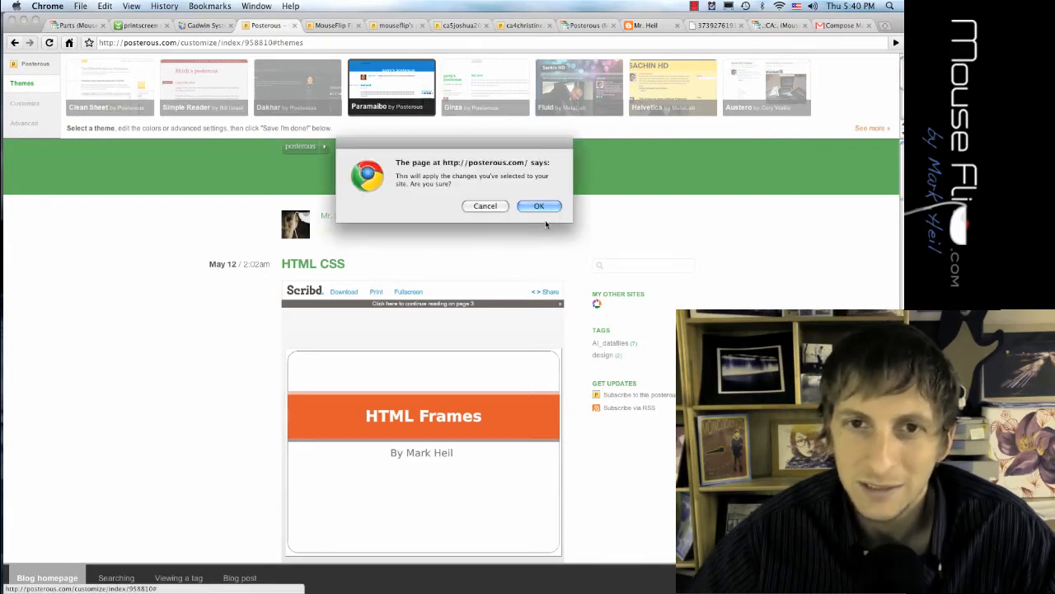
left_click(538, 204)
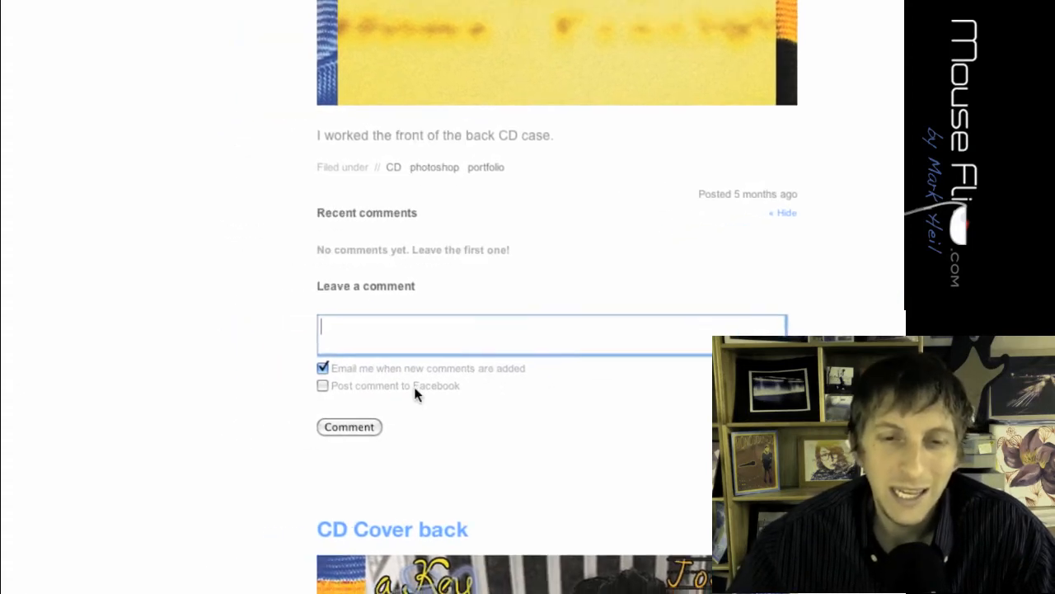
Step: Scroll the classmate's CD-tagged post down to its Leave a comment form and Email me option
scroll("down", 3)
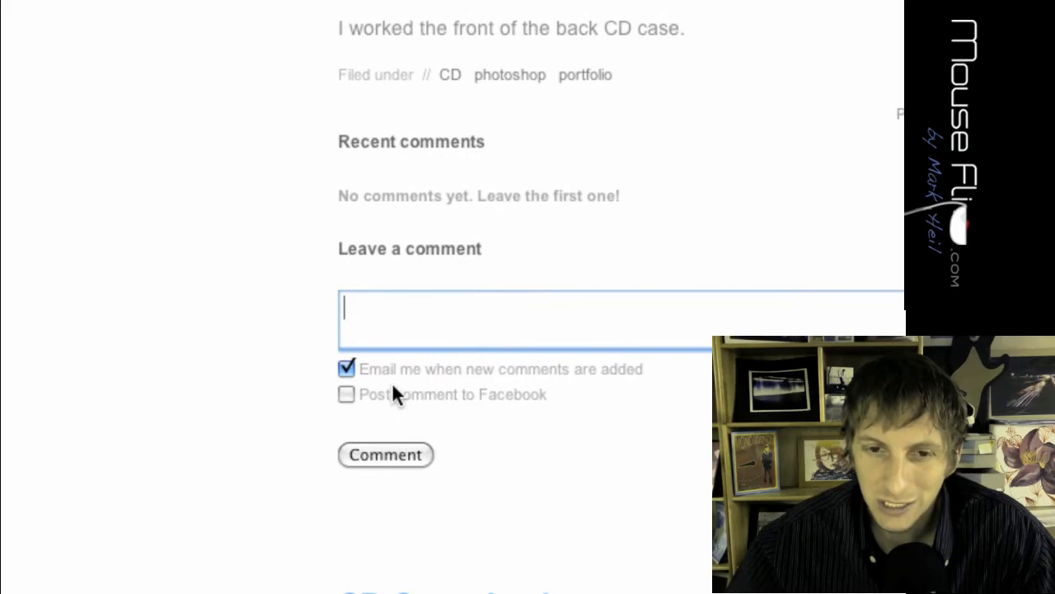
scroll("down", 3)
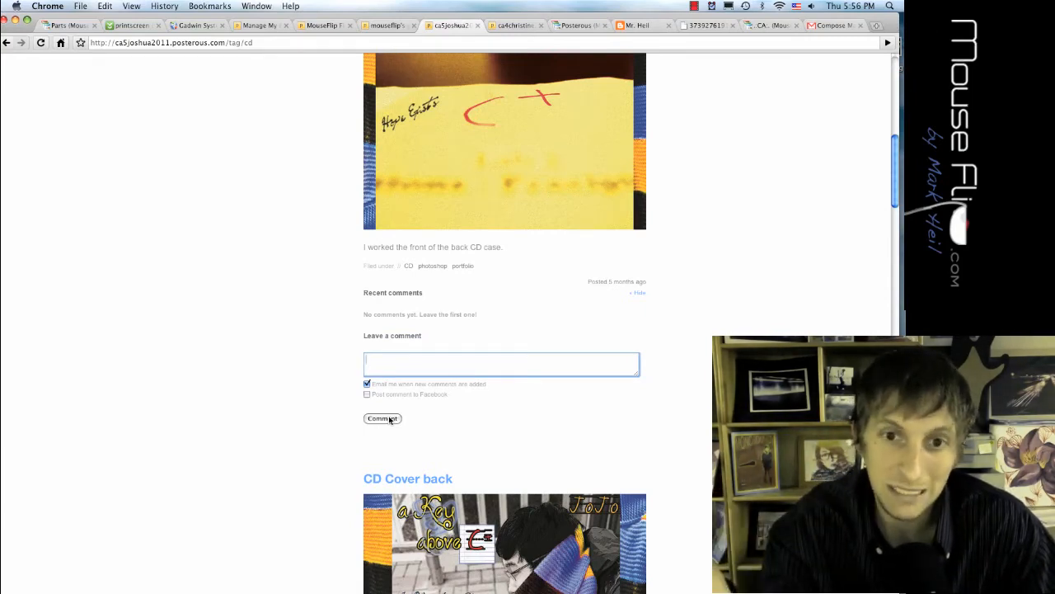
mouse_move(476, 202)
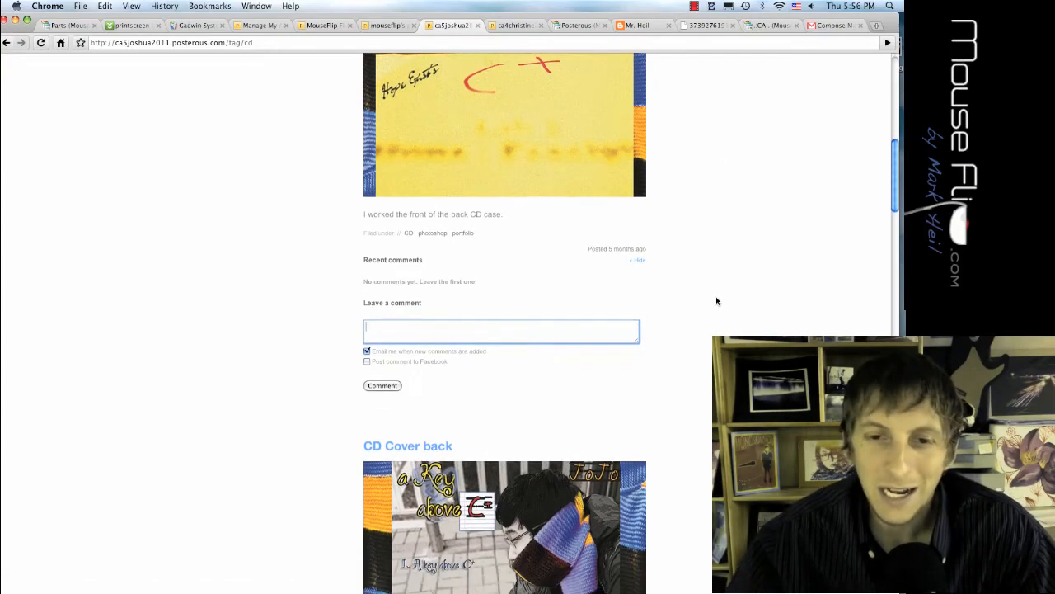
scroll("down", 3)
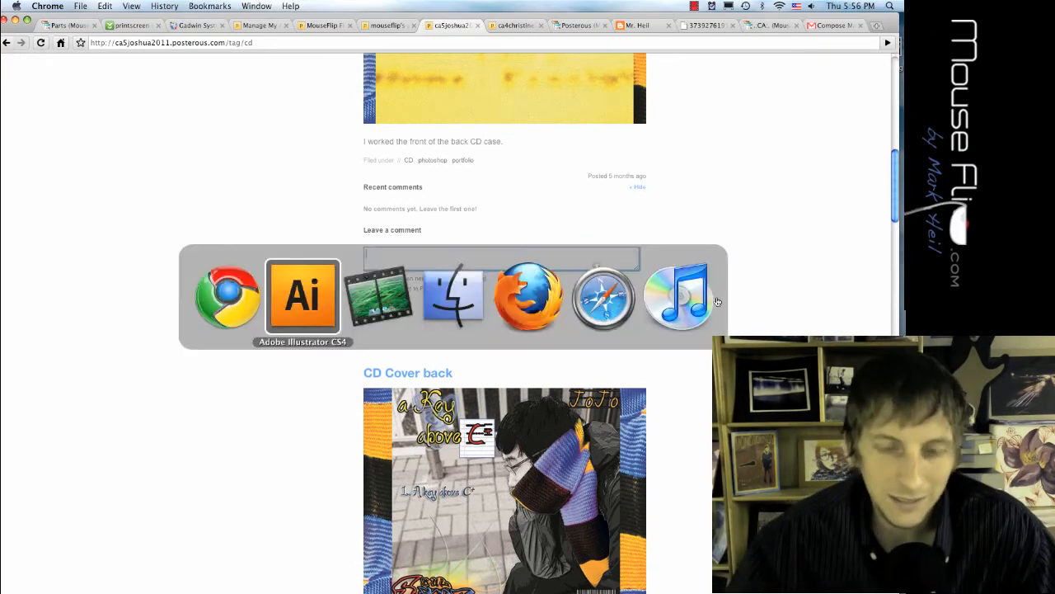
Step: Switch to Finder and open the Picture 3 screenshot showing the Technology & Design banner
left_click(304, 297)
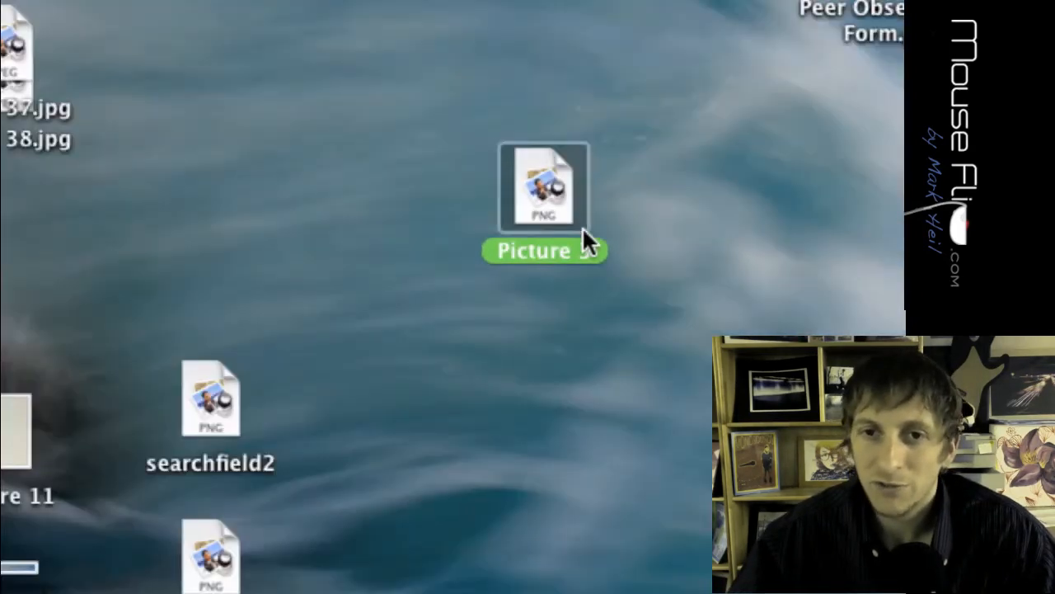
double_click(544, 189)
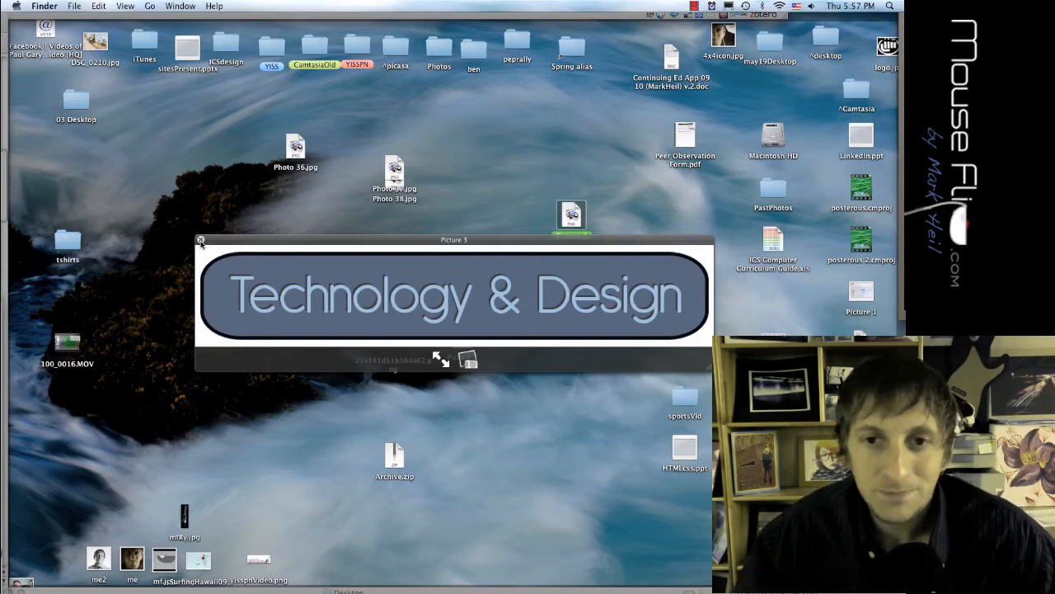
Step: Bring the browser back to the download.com results for printscreen
left_click(201, 240)
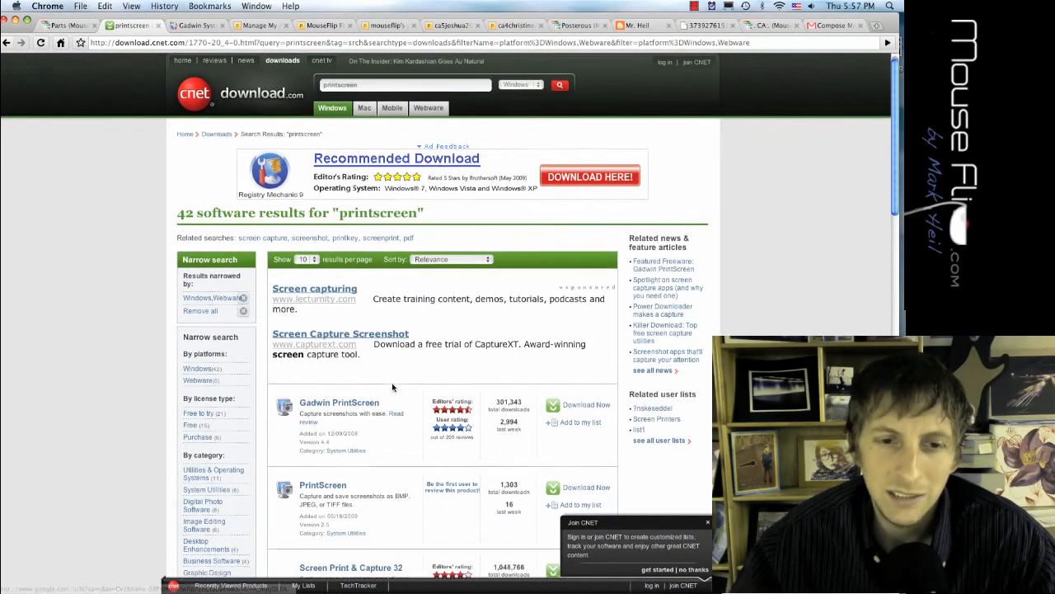
Step: Open the Gadwin PrintScreen 4.4 listing from the download.com search results
scroll("down", 3)
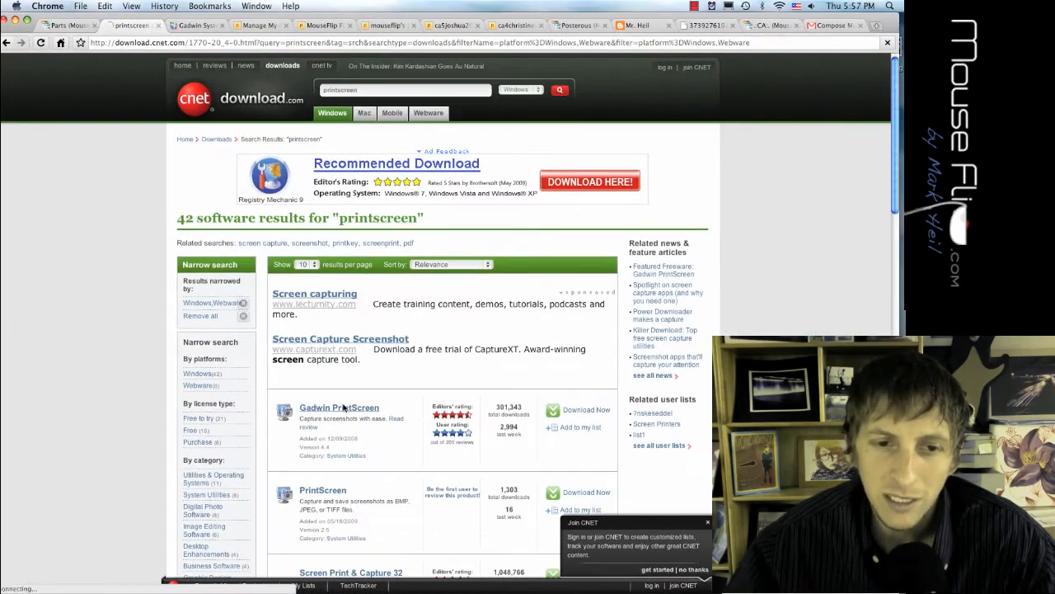
left_click(338, 406)
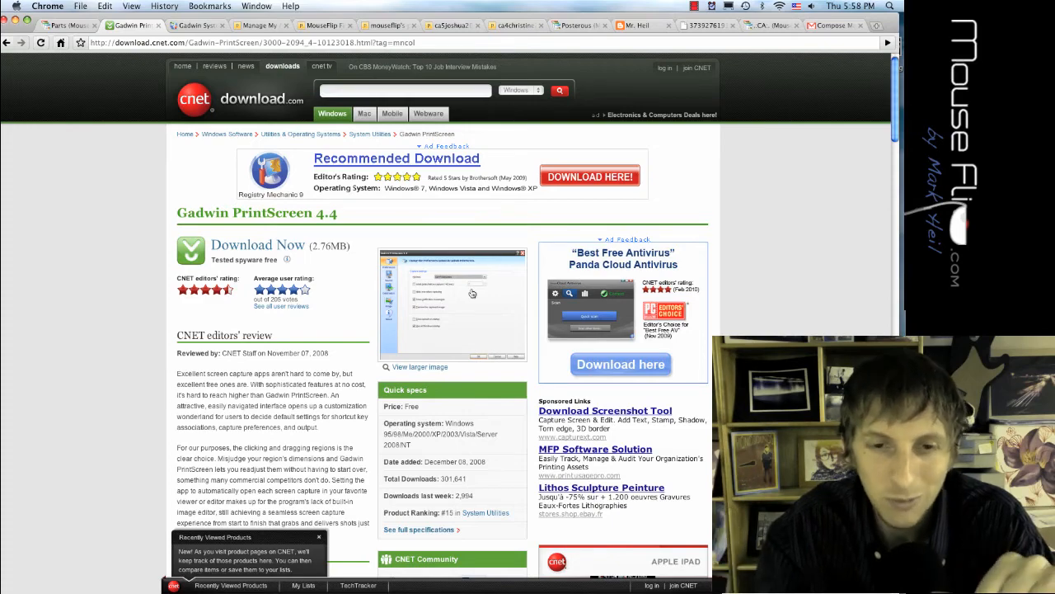
mouse_move(396, 241)
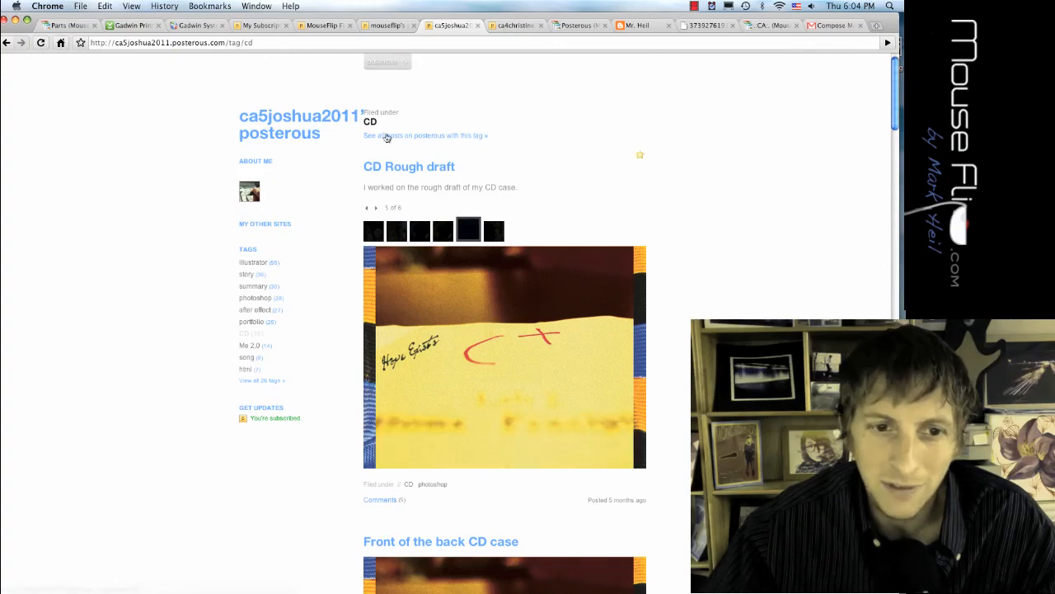
Step: Switch to ca4christine2010's blog tab, then head to the My Subscriptions page
scroll("down", 3)
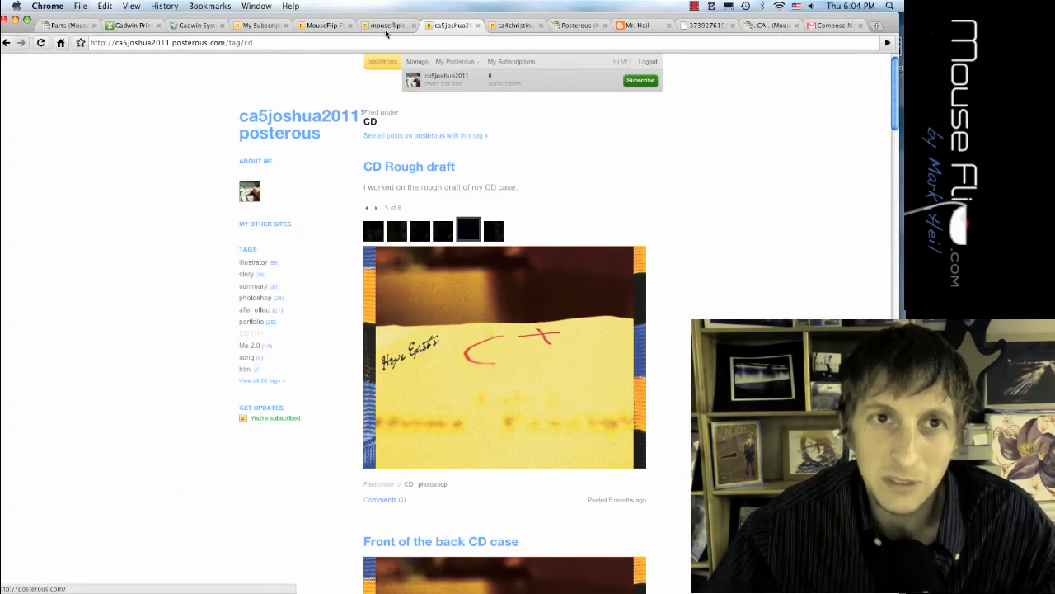
left_click(511, 24)
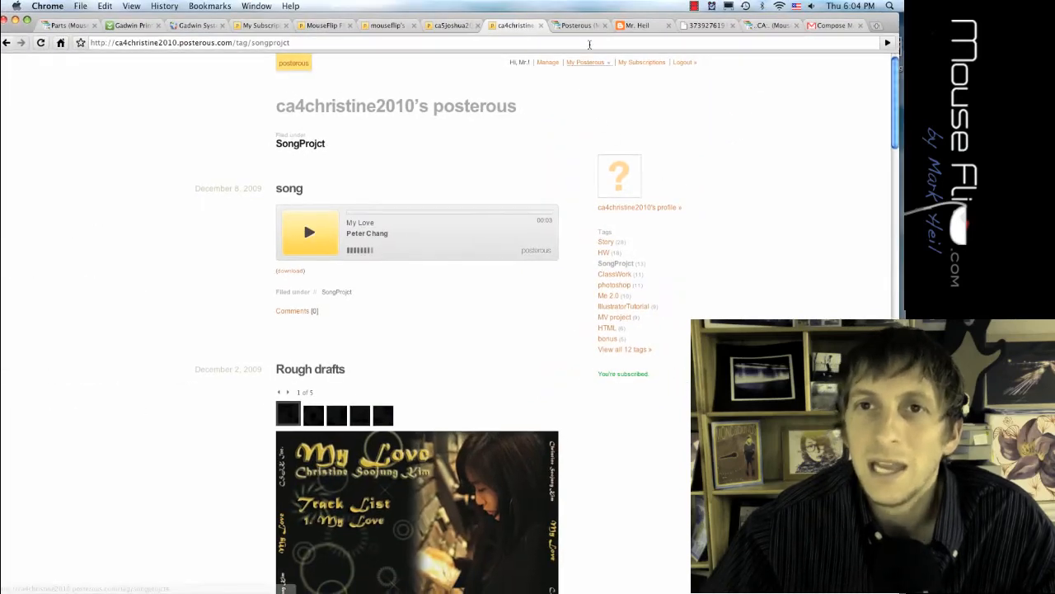
left_click(577, 26)
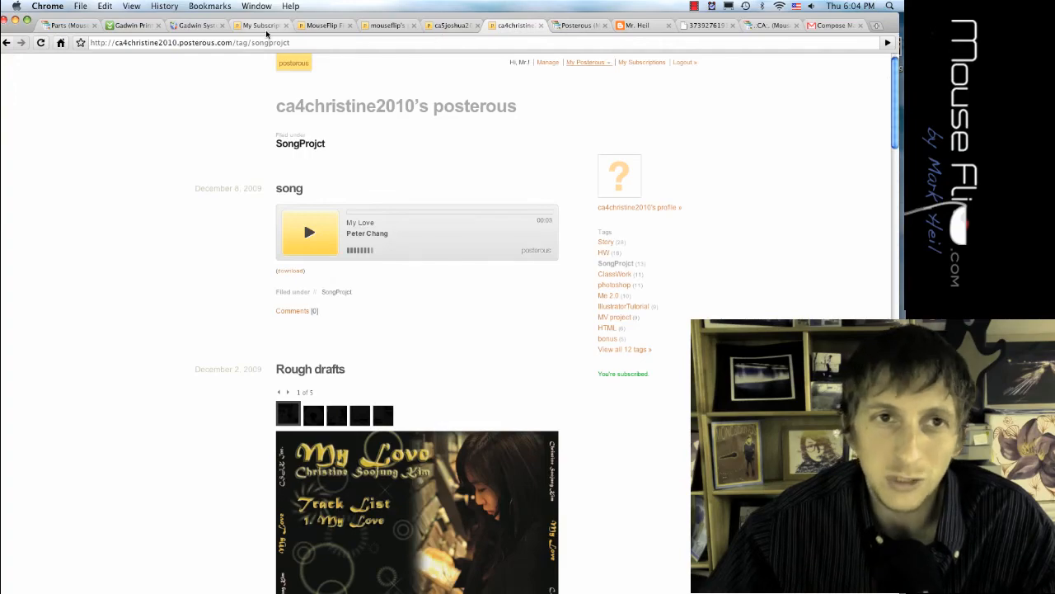
left_click(625, 76)
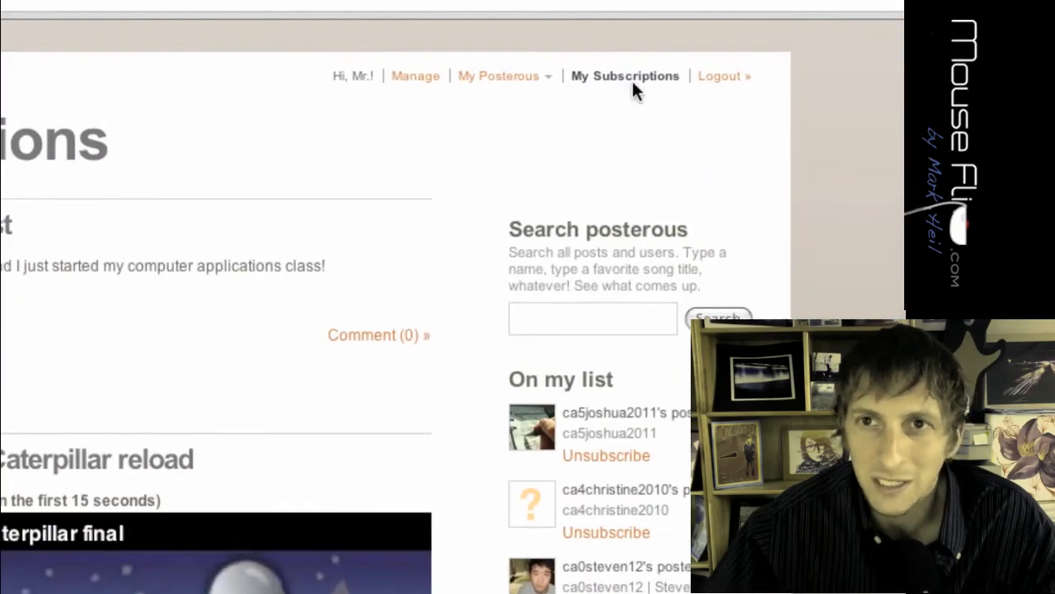
Step: Scroll the My Subscriptions feed down to the Compassionate Caterpillar videos at its end
left_click(625, 76)
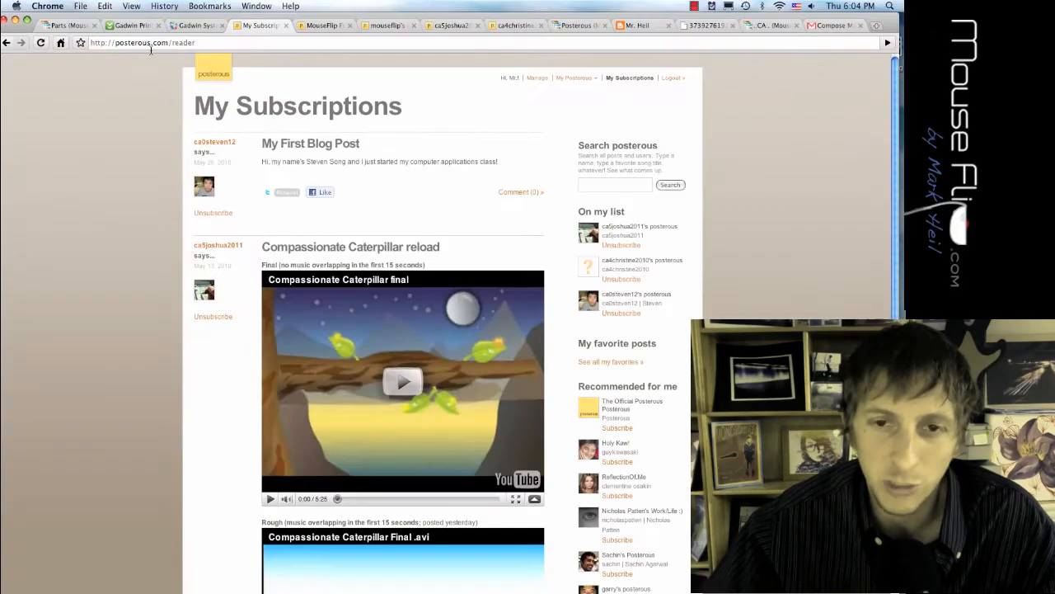
scroll("down", 3)
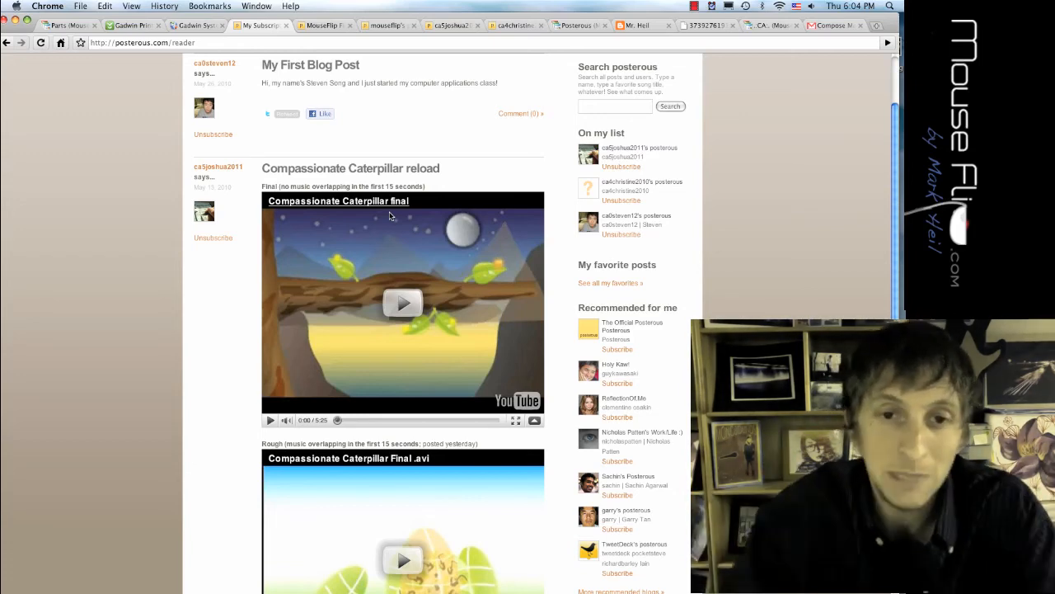
scroll("down", 3)
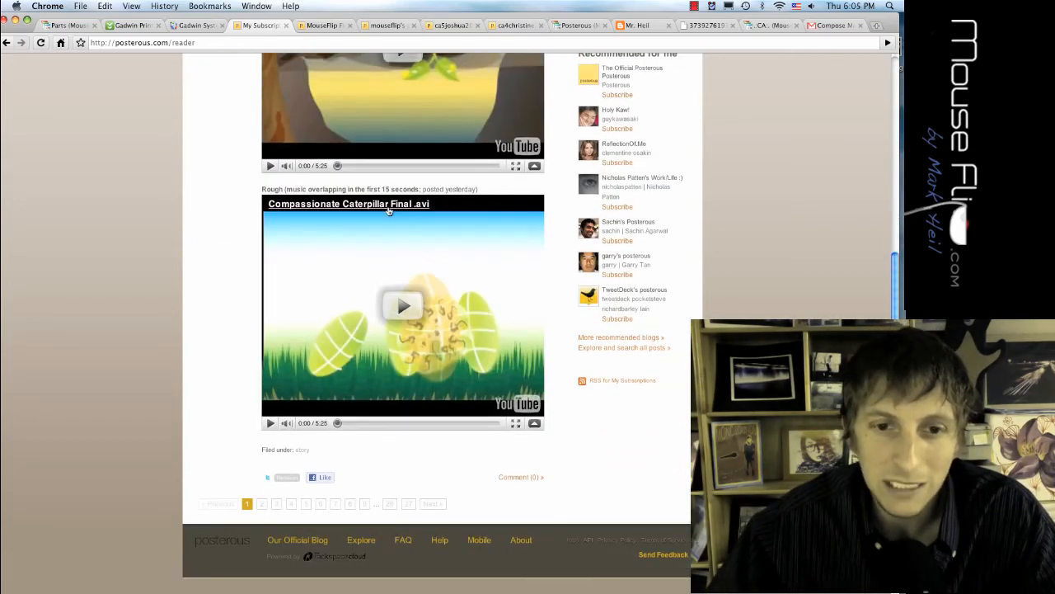
mouse_move(386, 228)
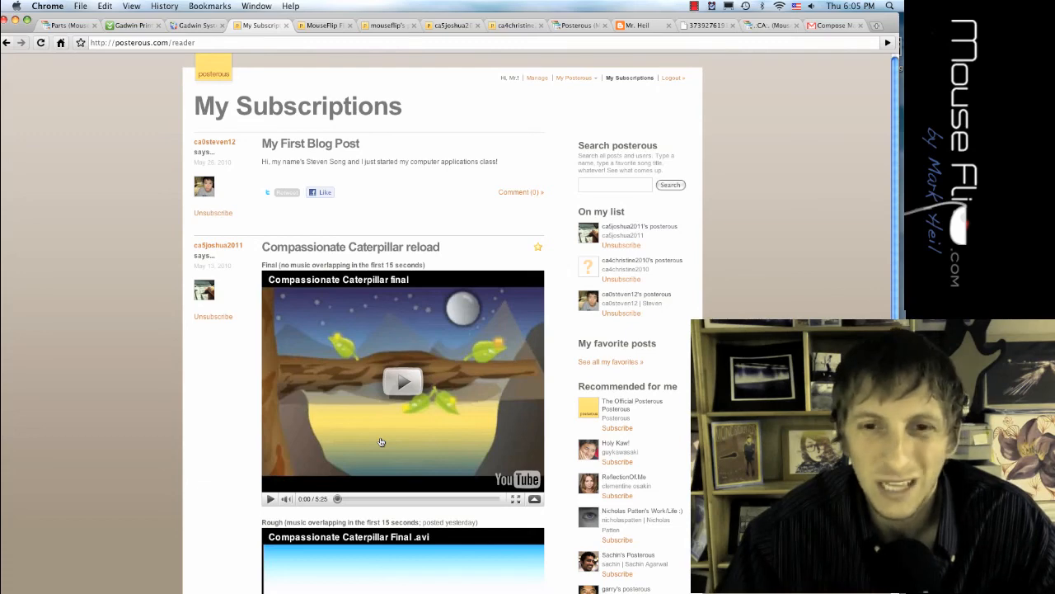
mouse_move(254, 208)
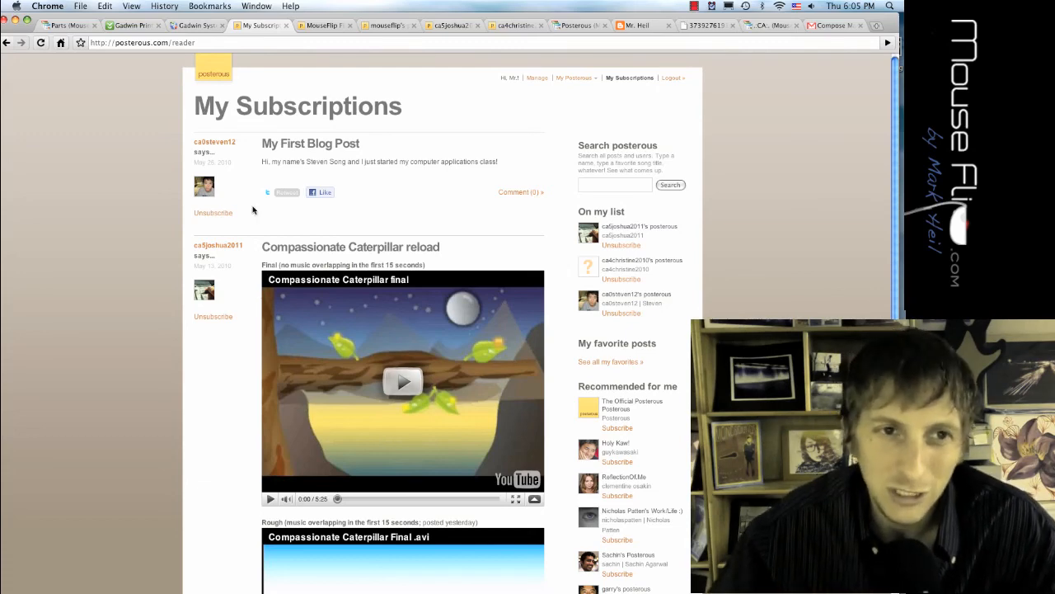